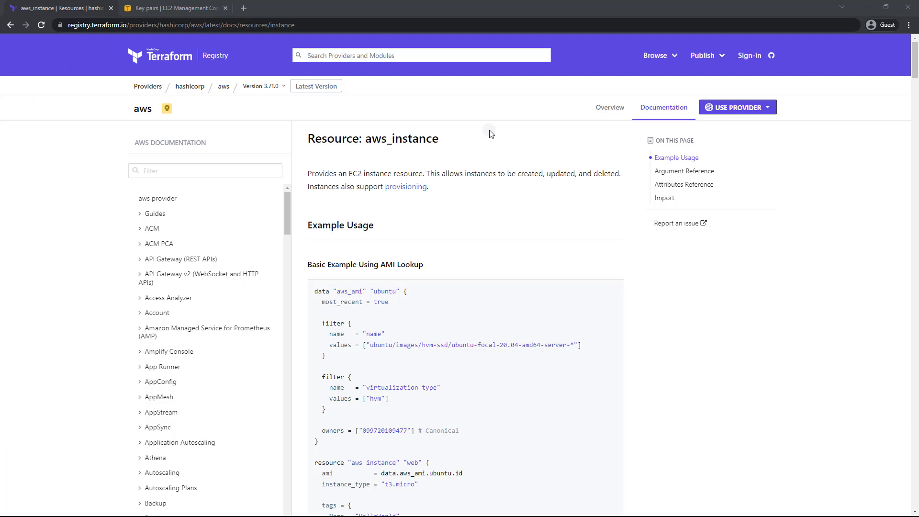
mouse_move(346, 141)
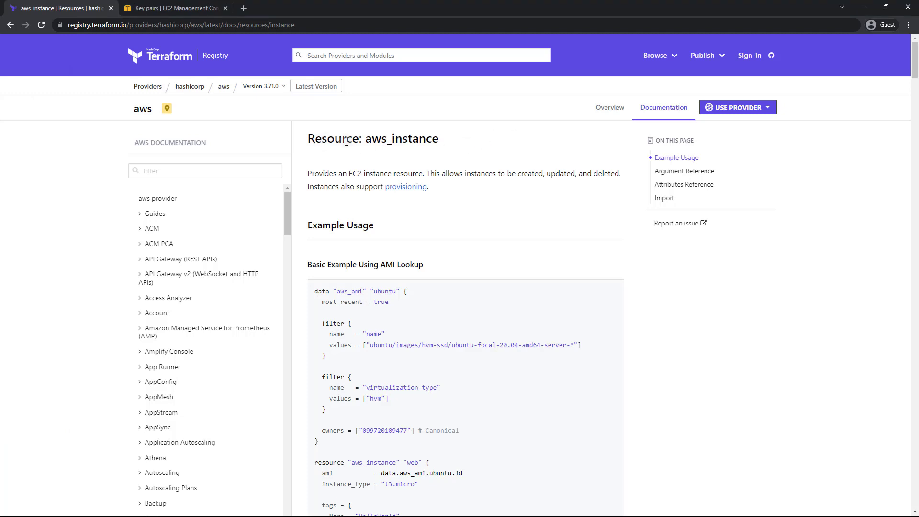
mouse_move(428, 138)
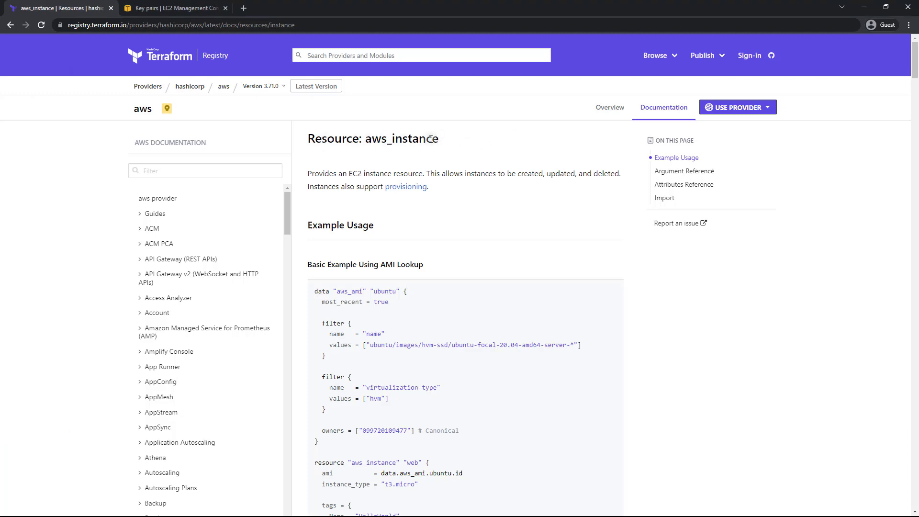
Review the aws_instance example, noting the data reference used in its ami line
scroll(down, 3)
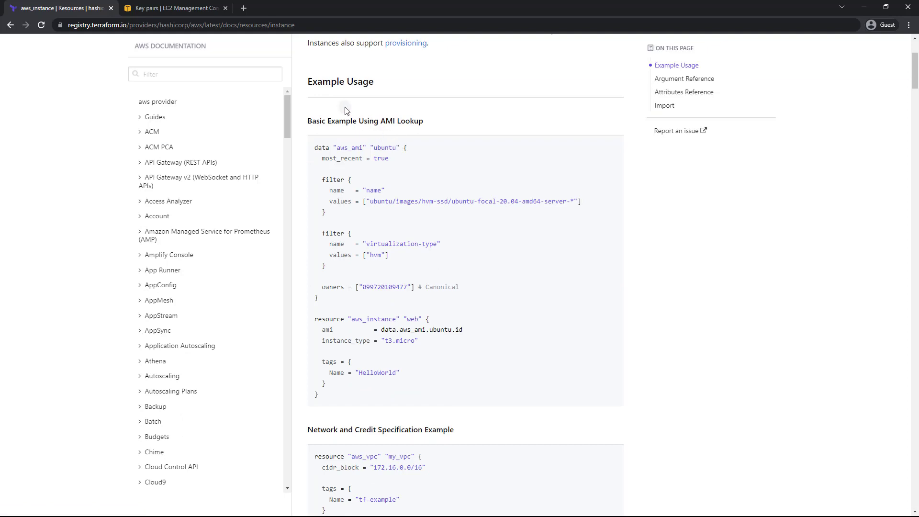
mouse_move(337, 155)
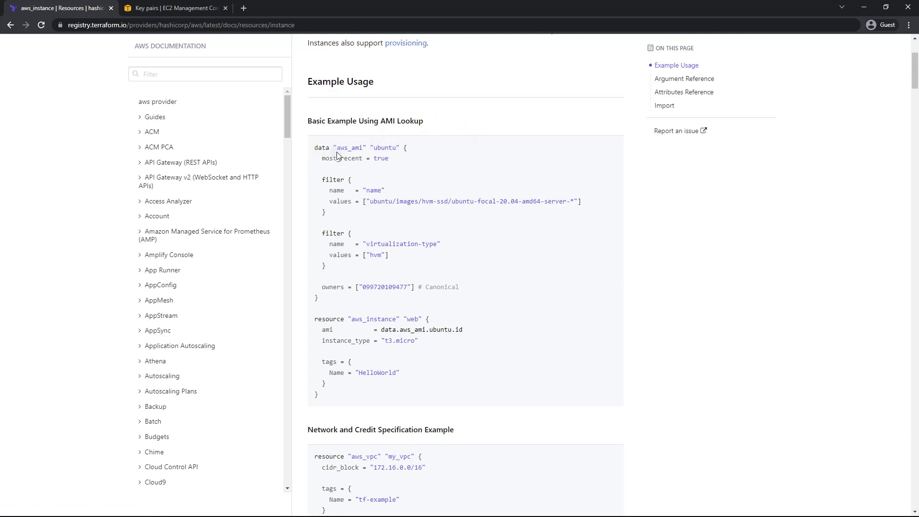
mouse_move(479, 199)
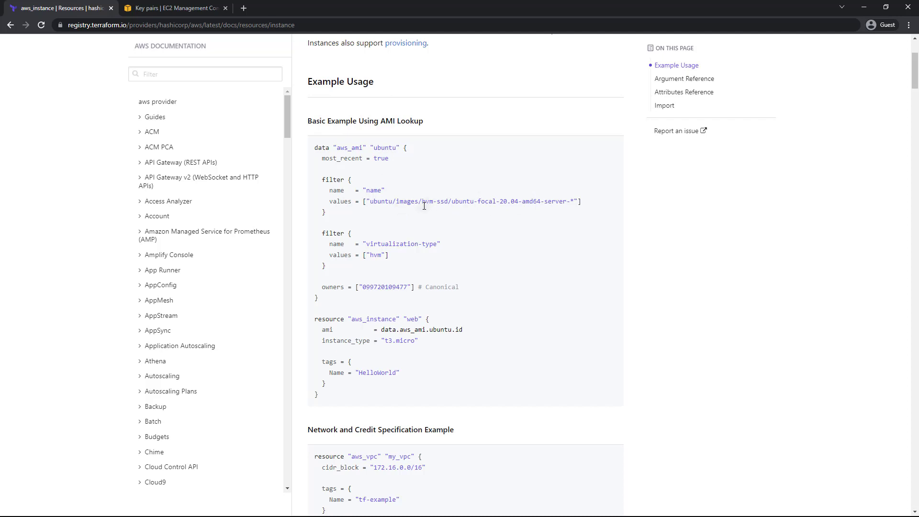
mouse_move(411, 274)
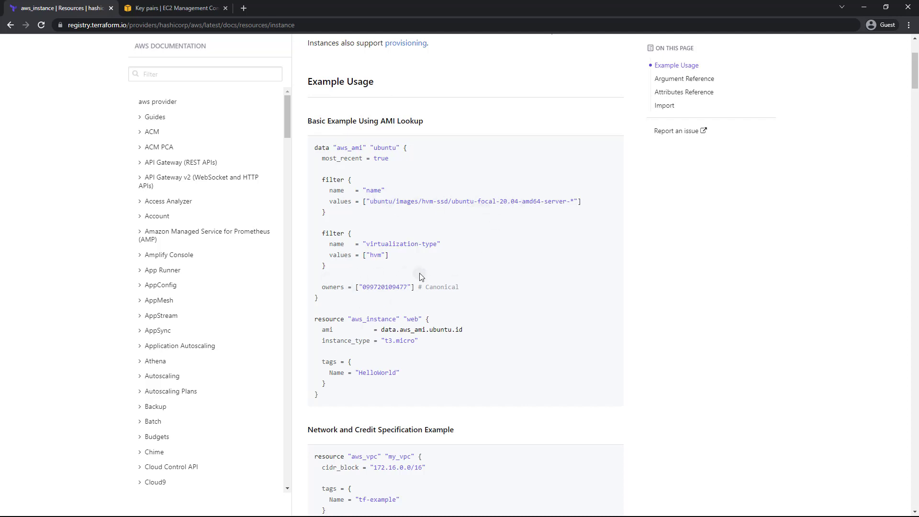
mouse_move(484, 240)
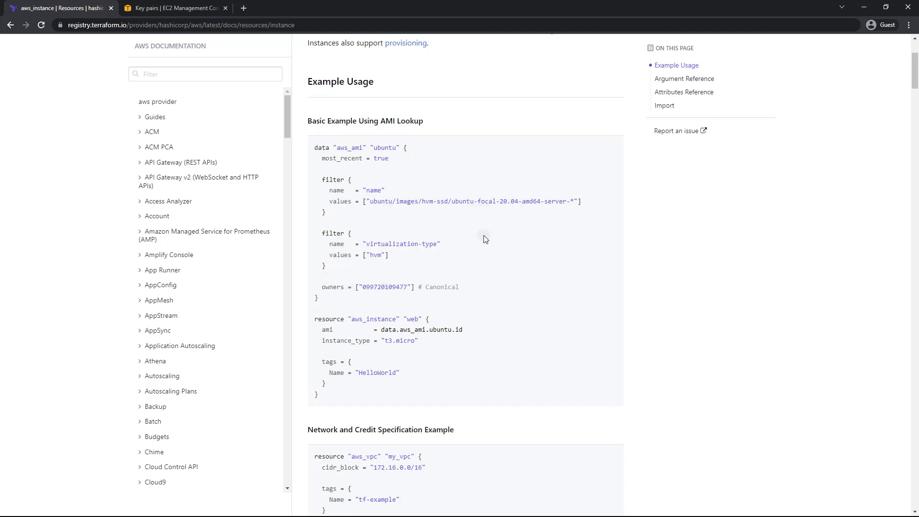
scroll(down, 3)
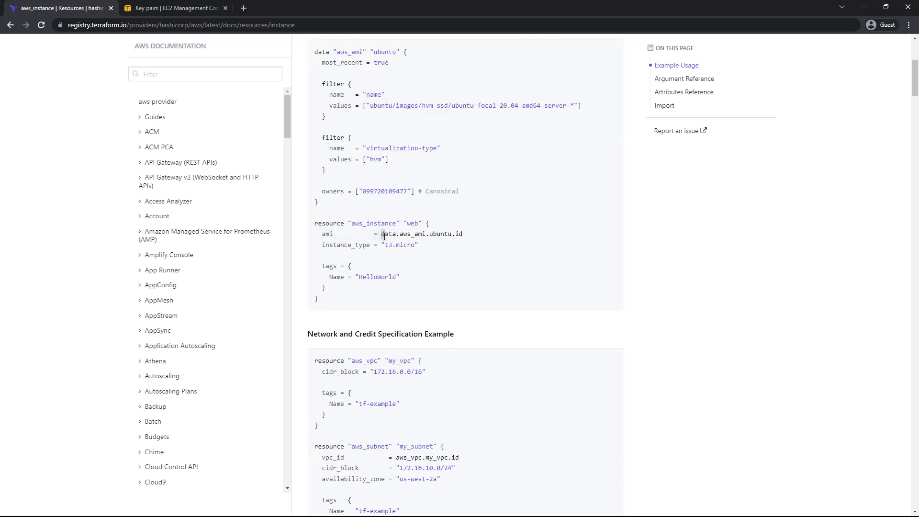
mouse_move(398, 244)
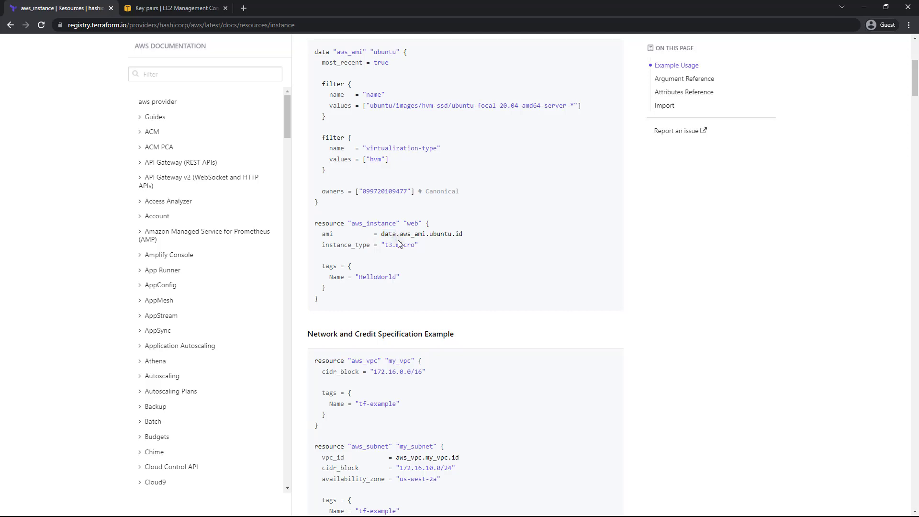
mouse_move(422, 233)
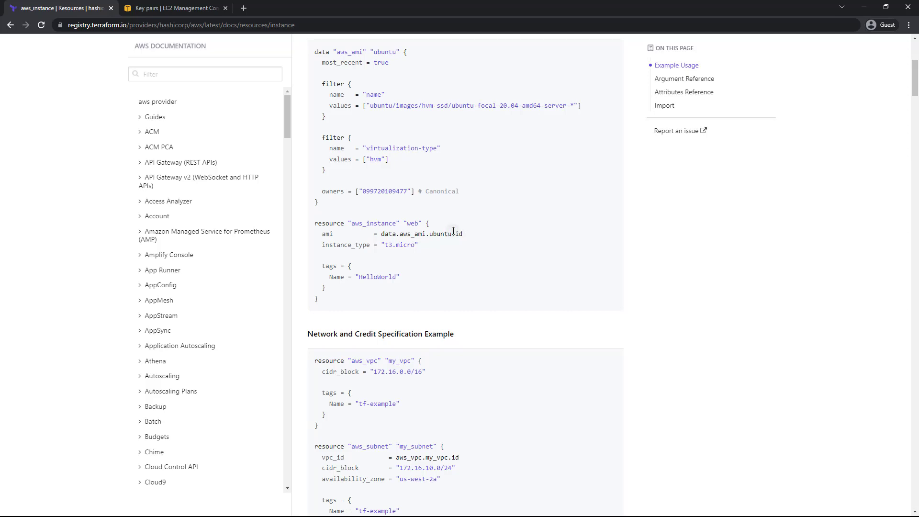
scroll(down, 3)
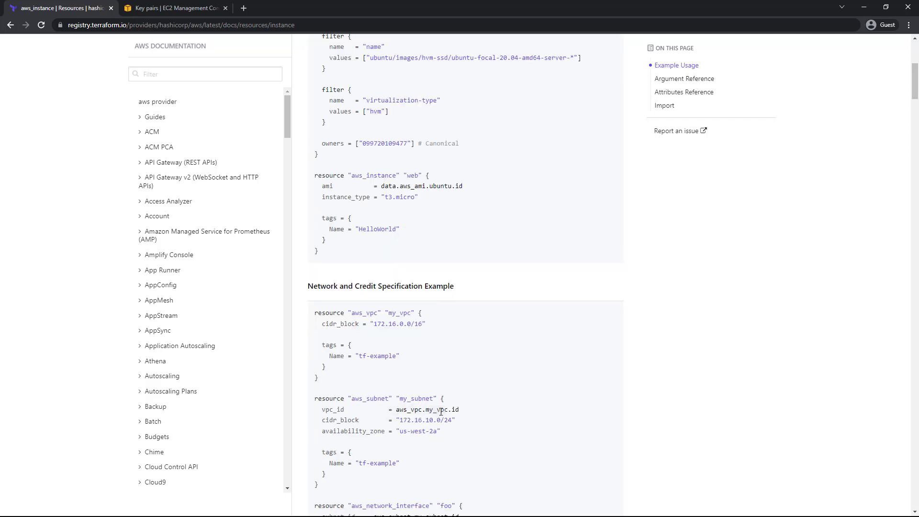
mouse_move(458, 406)
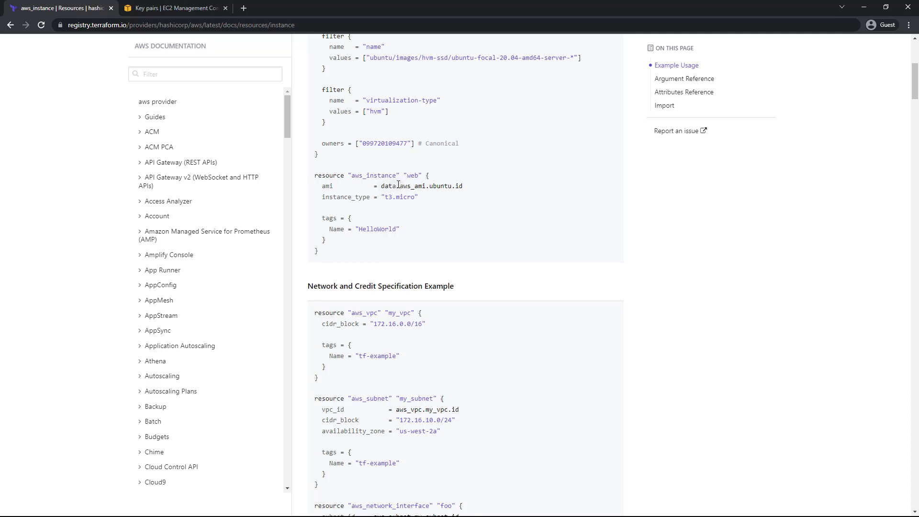
double_click(386, 186)
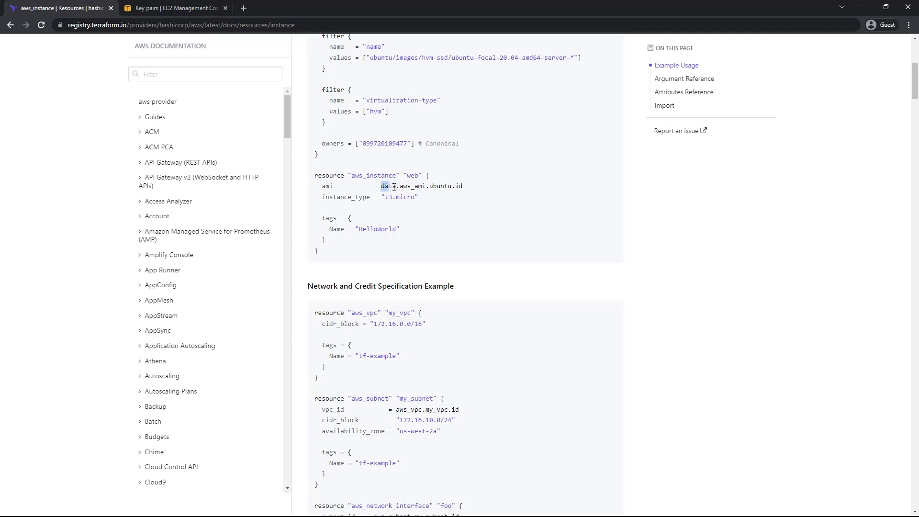
scroll(down, 3)
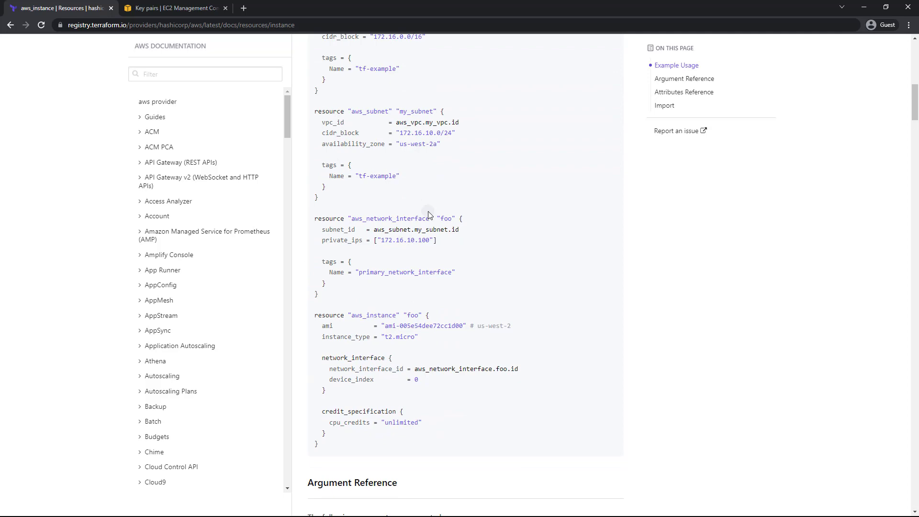
scroll(down, 3)
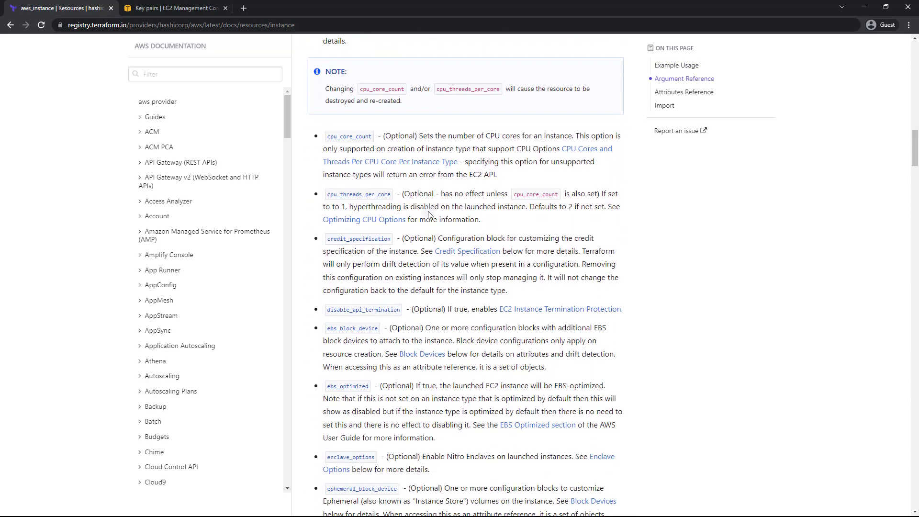
scroll(down, 3)
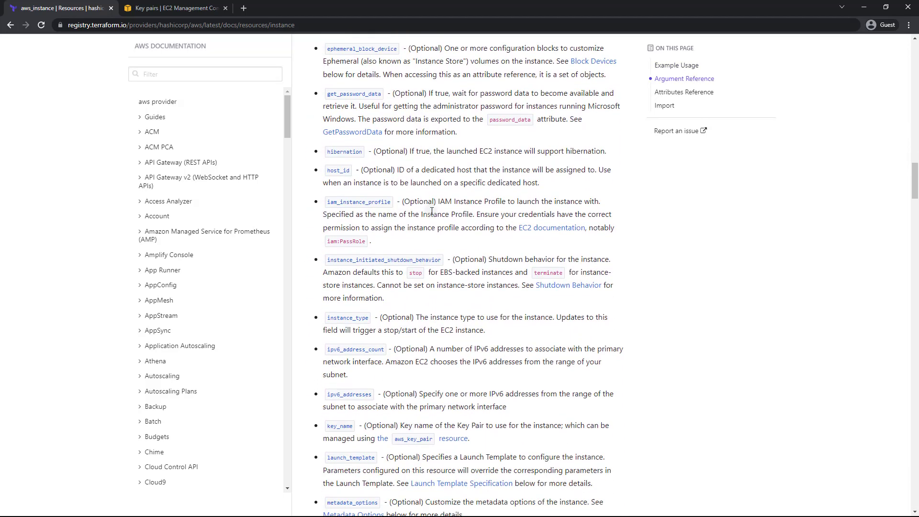
scroll(down, 3)
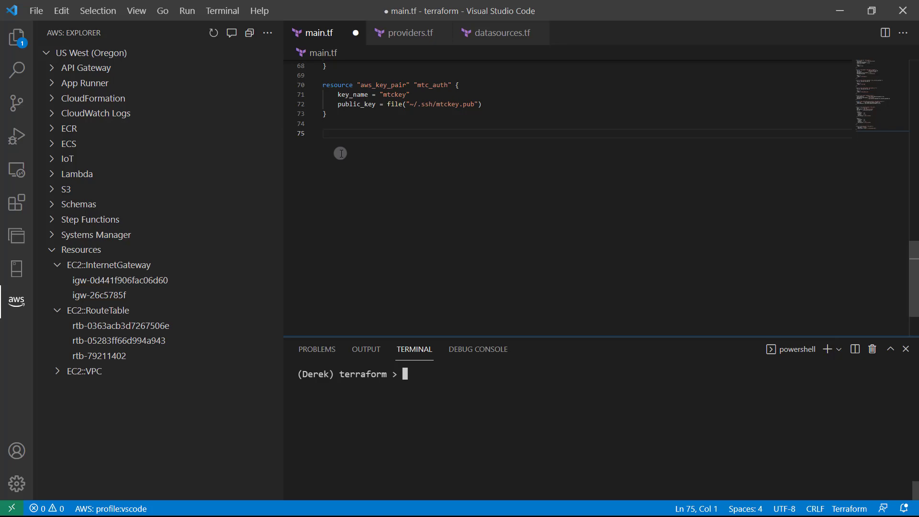
Add resource "aws_instance" "dev_node" with instance_type = "t2.micro" below the key pair block
text(resource)
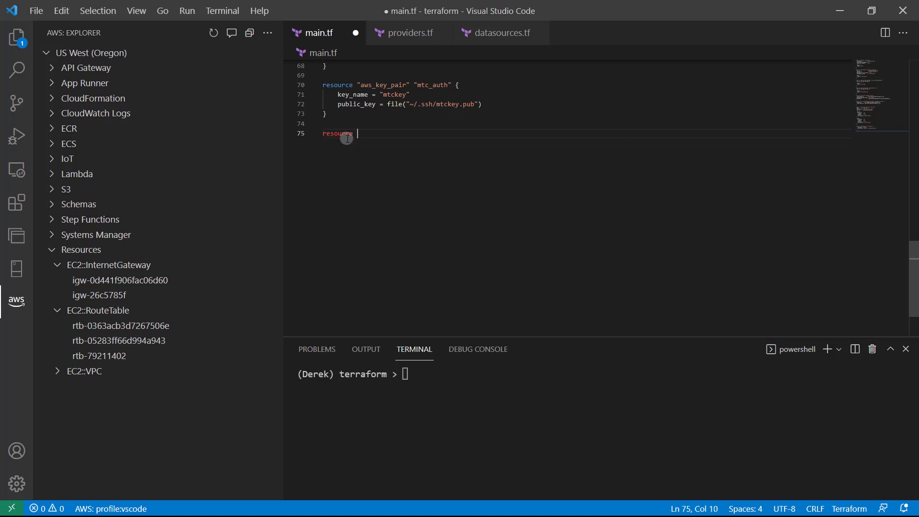
text("aws_instance")
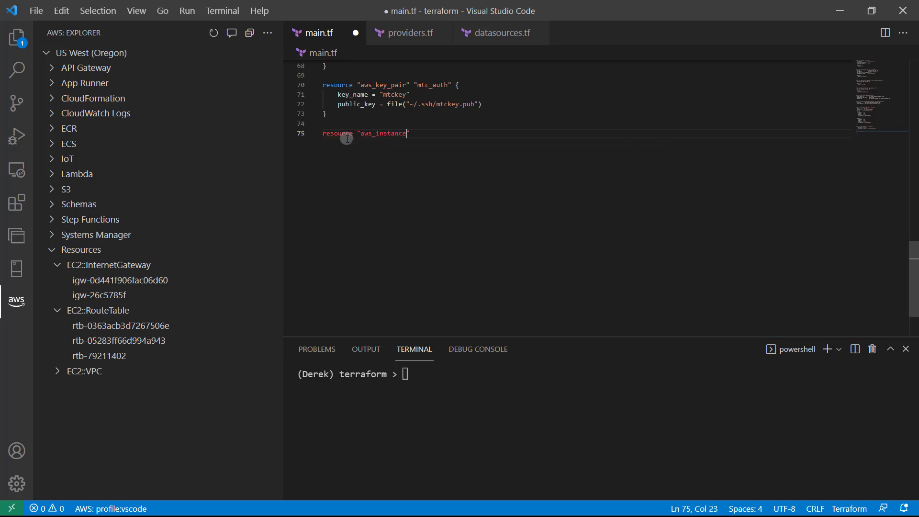
text("dev)
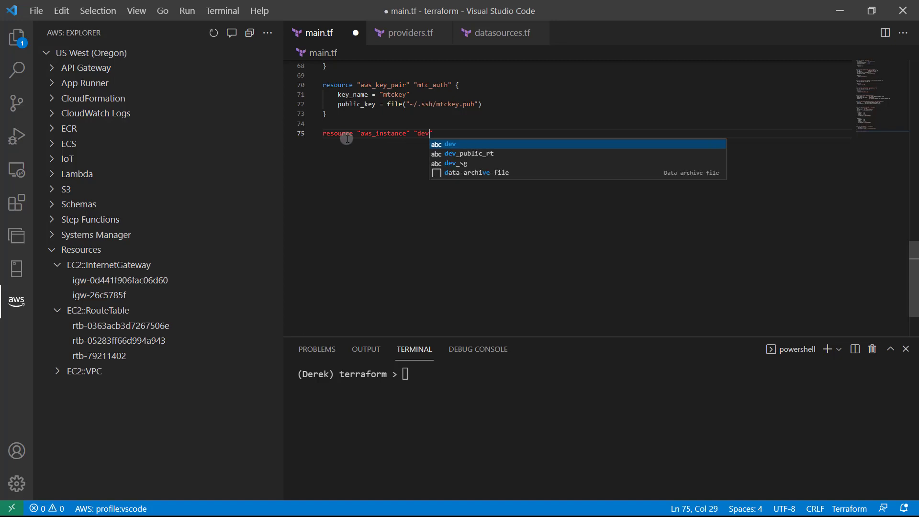
text(_node)
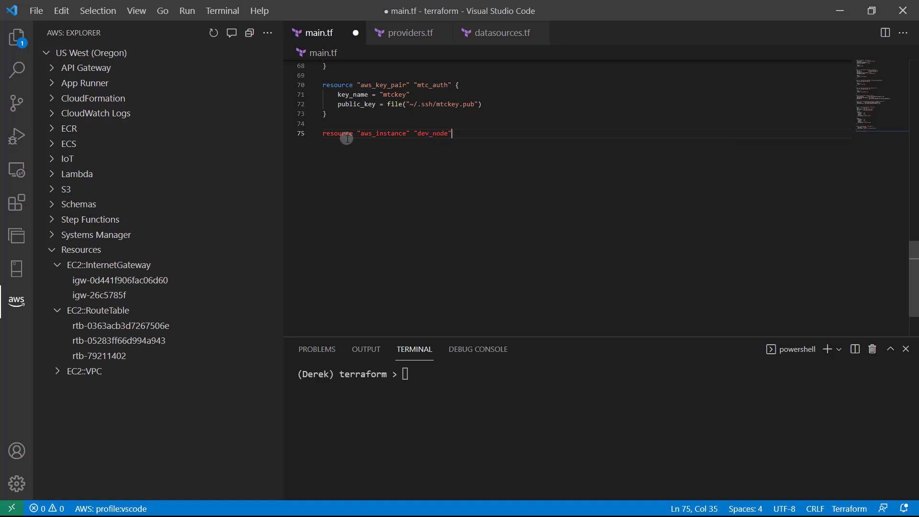
text({)
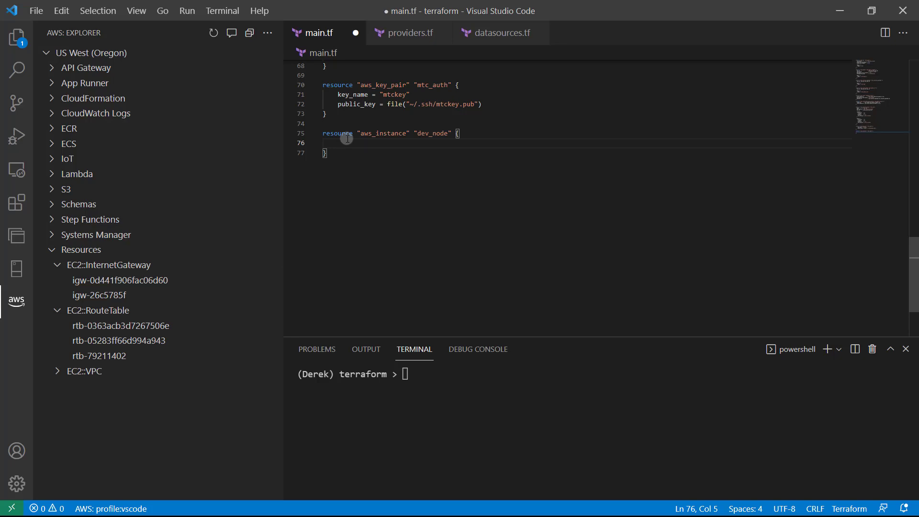
text(instance_typ)
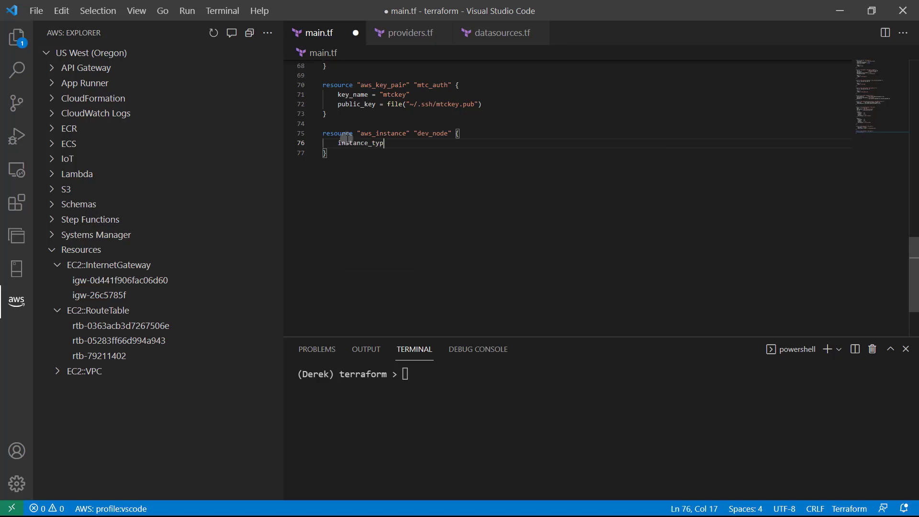
text(e = "")
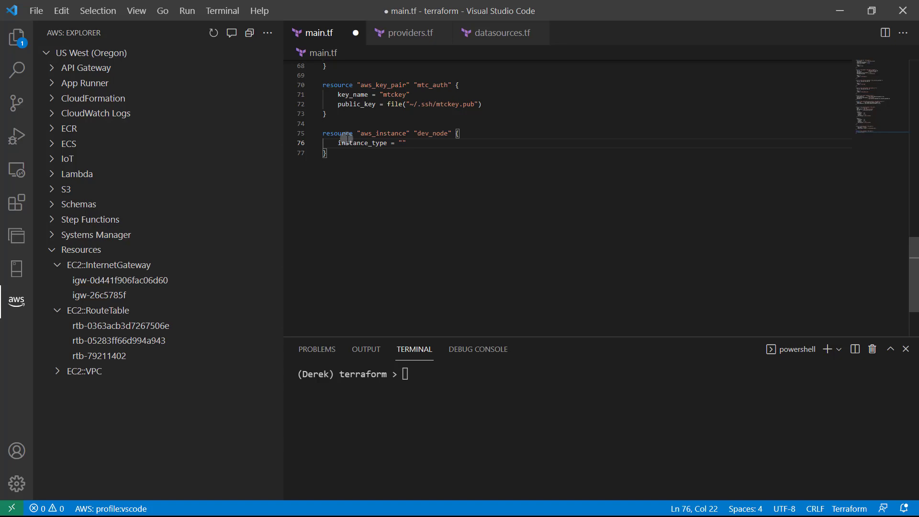
text(t2.micro)
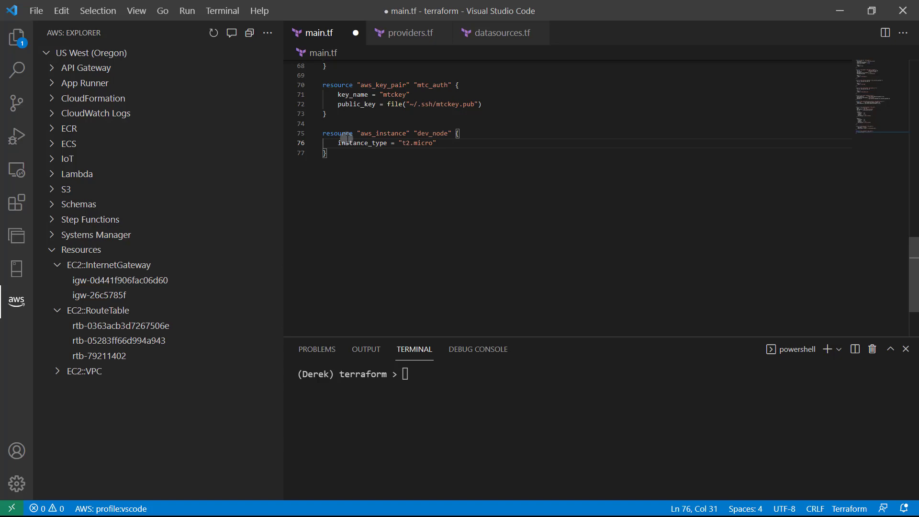
key(Enter)
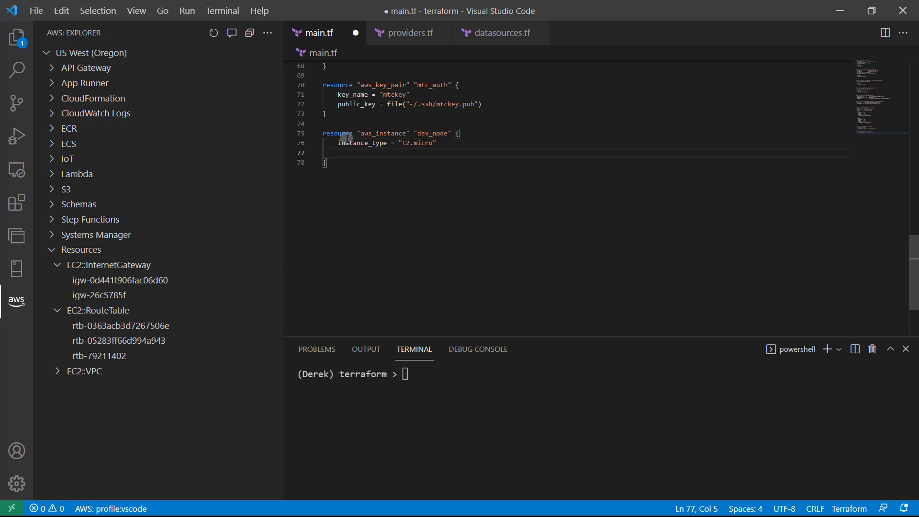
Set ami = data.aws_ami.server_ami.id, confirming the data source name in datasources.tf
text(ami)
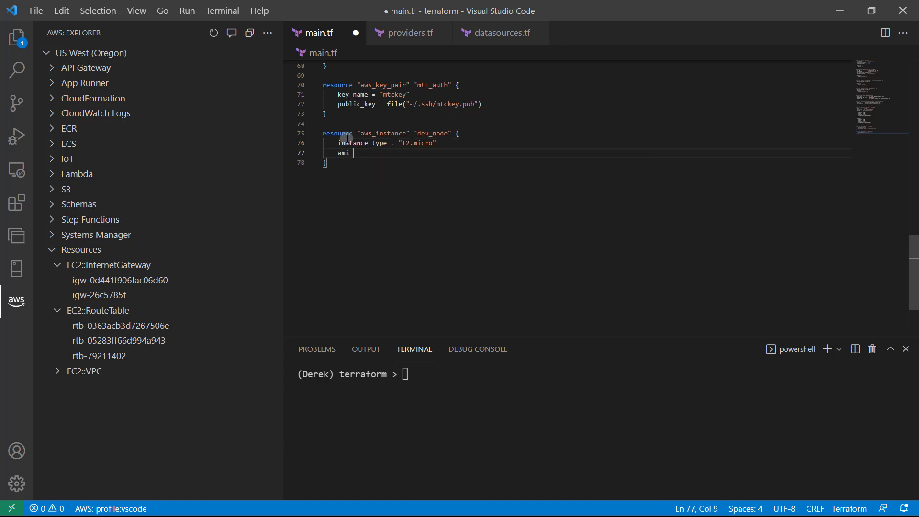
text(=)
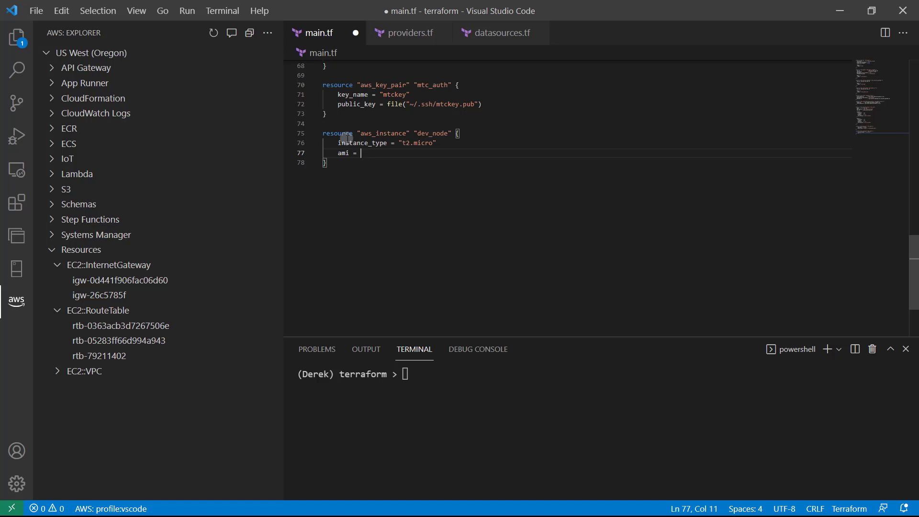
click(499, 33)
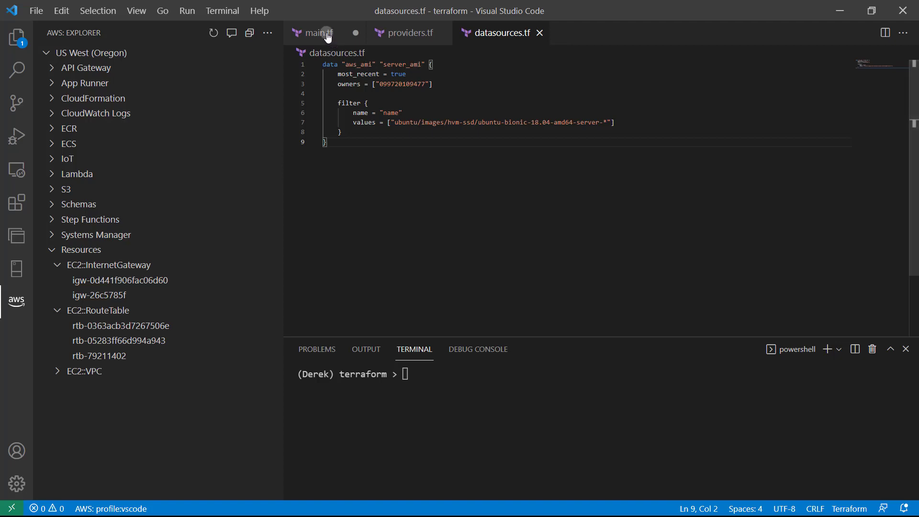
click(317, 33)
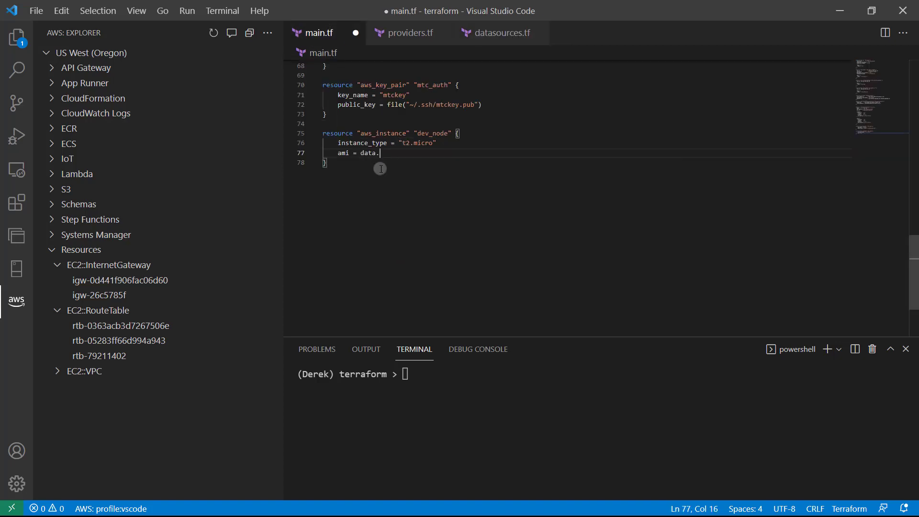
text(aws_ami)
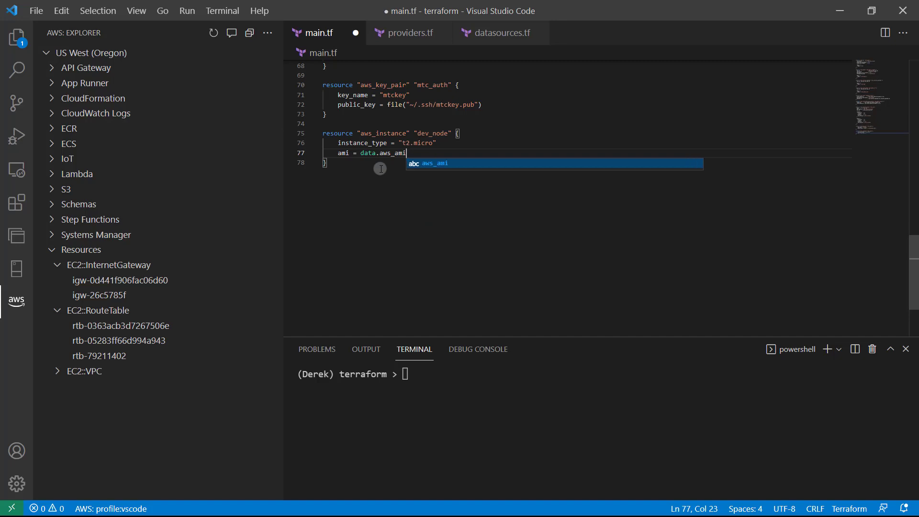
text(.server_am)
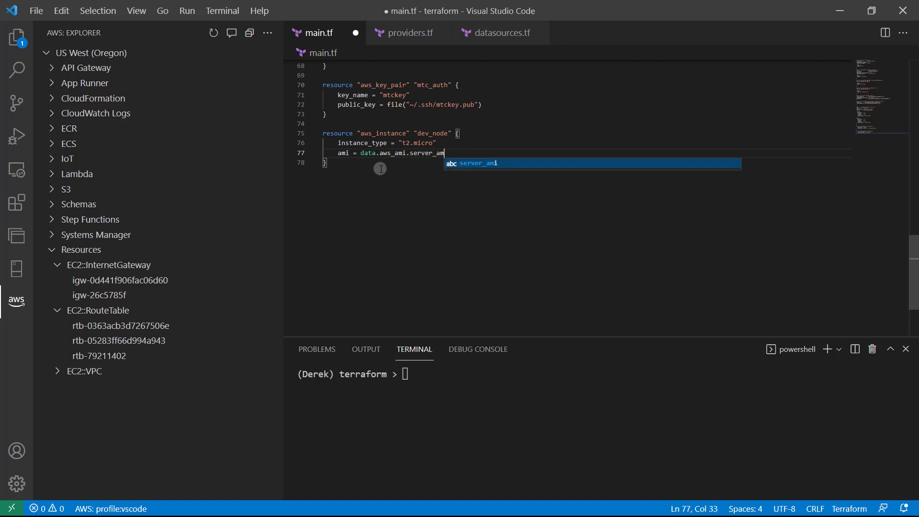
key(Tab)
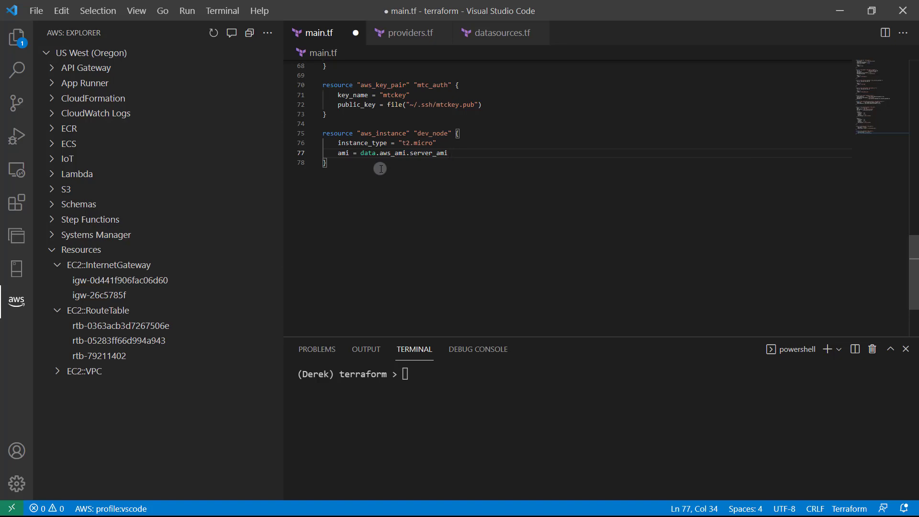
text(.id)
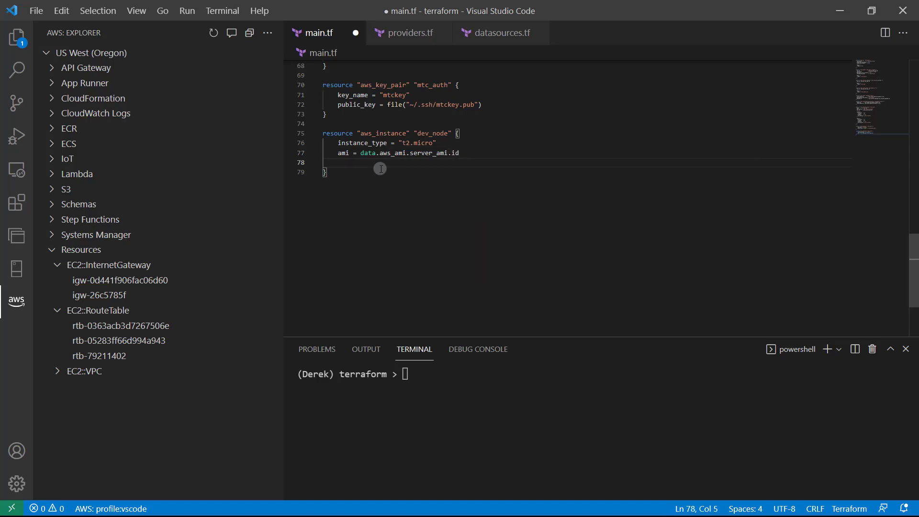
Add a tags block with Name = "dev-node" to dev_node
text(tags)
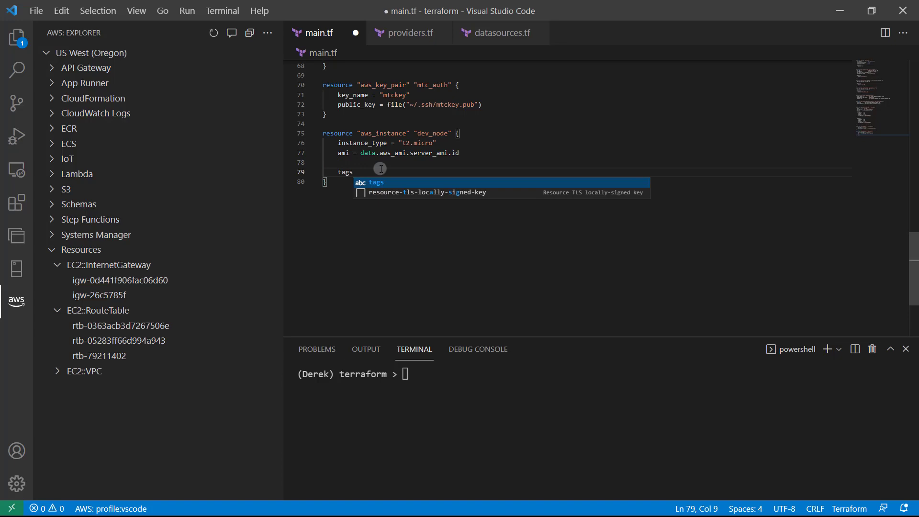
text(= {)
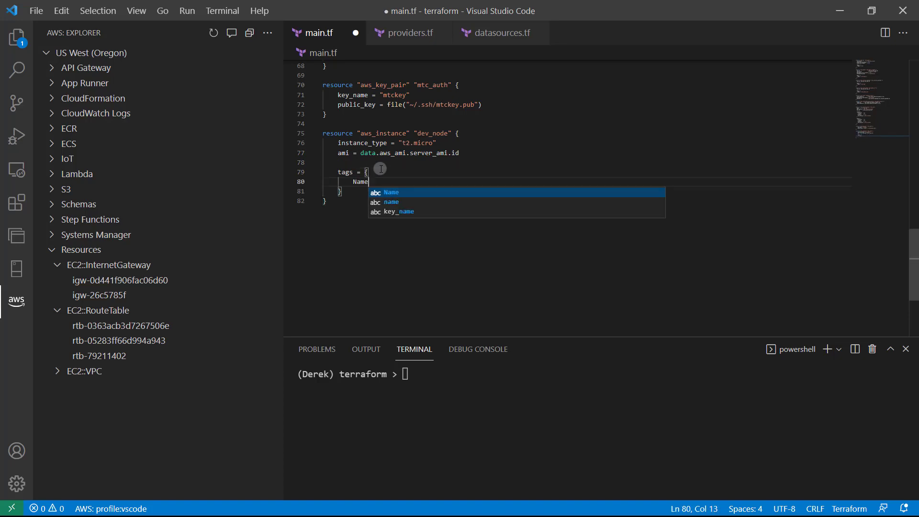
text(= "de)
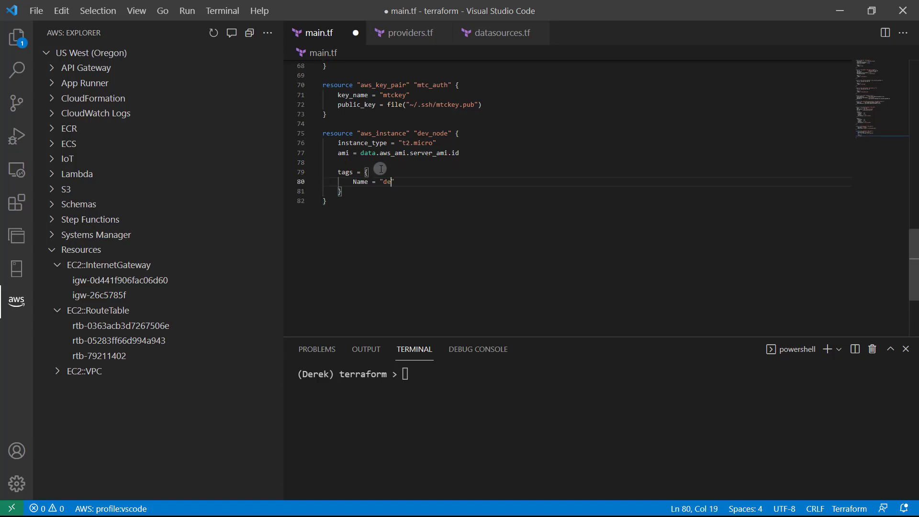
text(v-node)
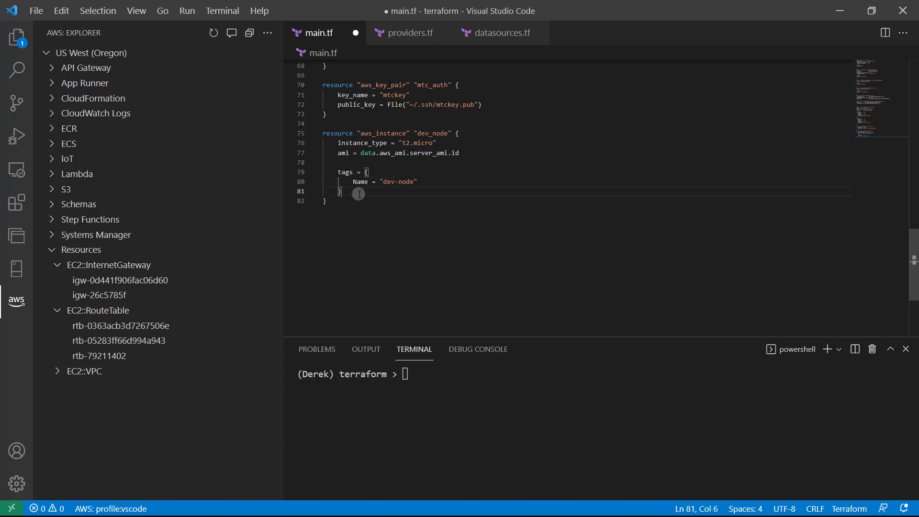
Set key_name = aws_key_pair.mtc_auth.id in the dev_node block
text(key_name)
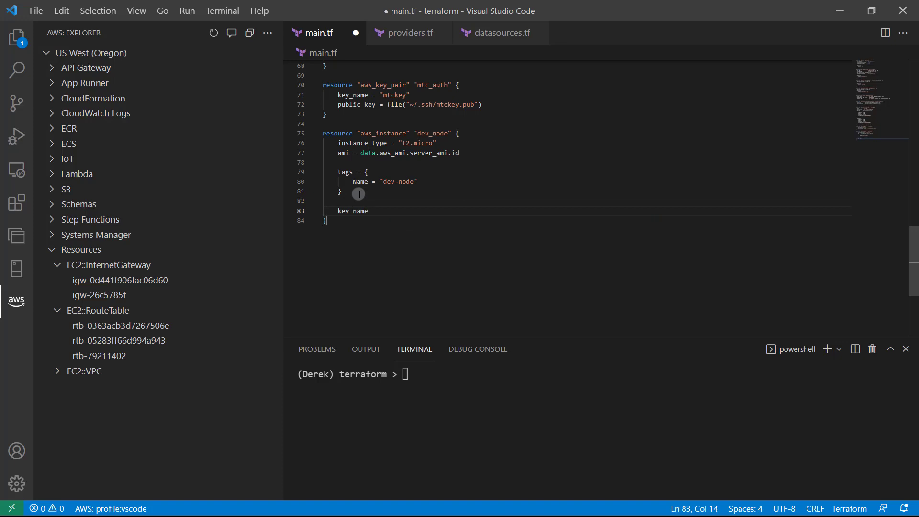
text(= aw)
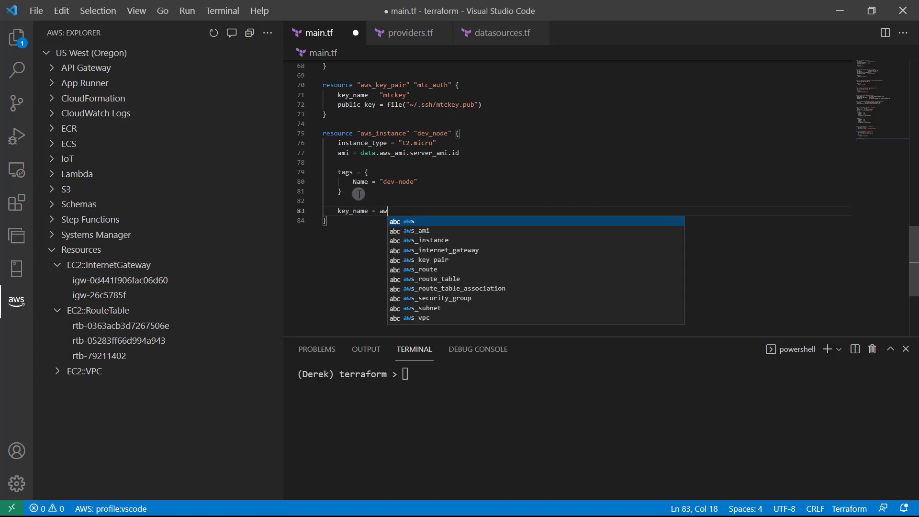
text(s_key_pair)
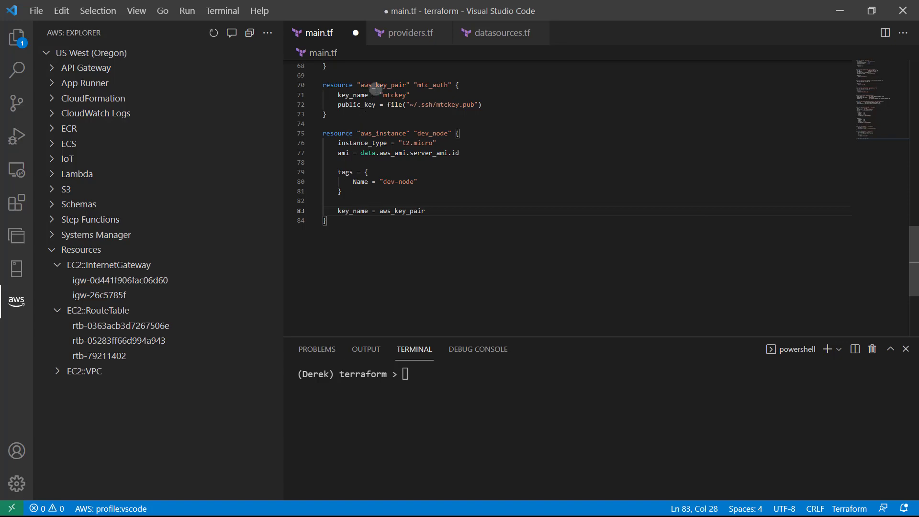
mouse_move(438, 213)
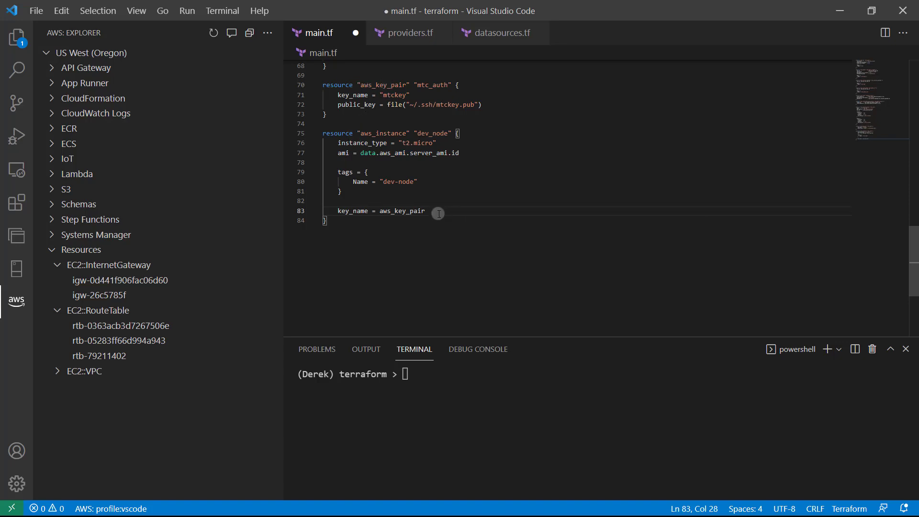
text(.mtc_auth)
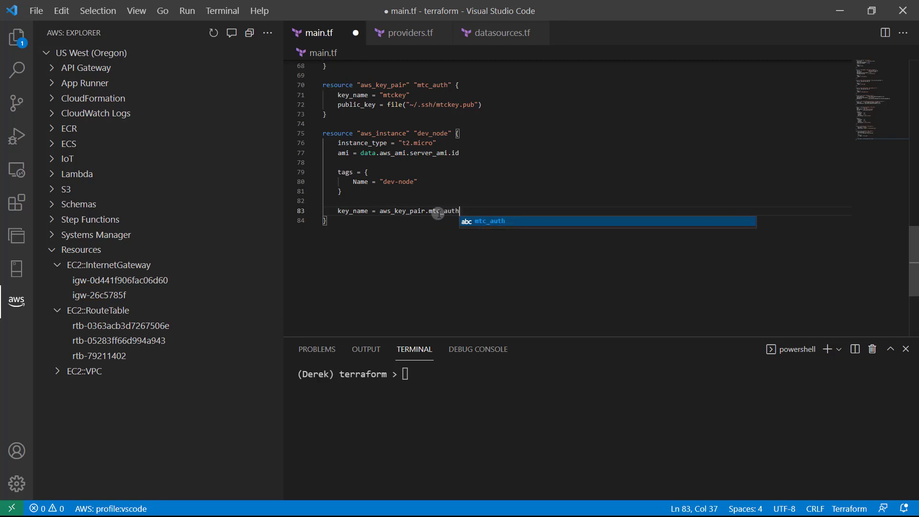
text(.id)
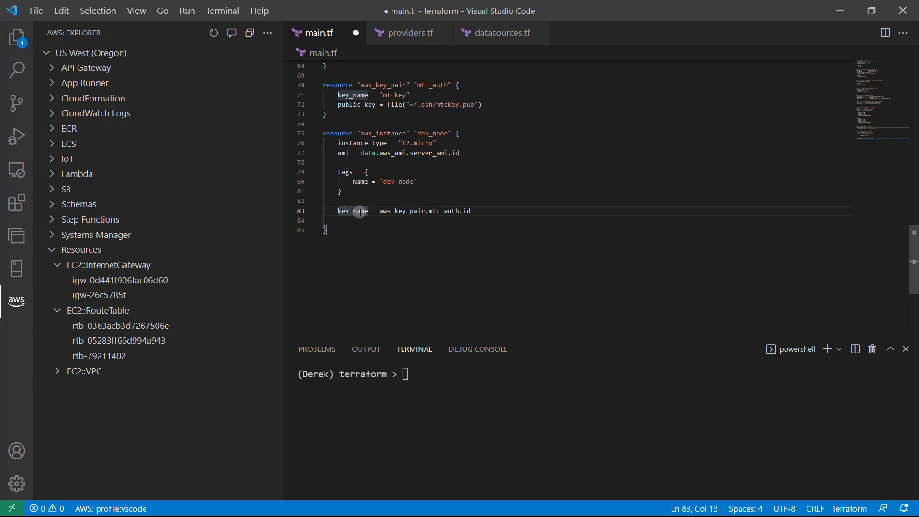
mouse_move(473, 213)
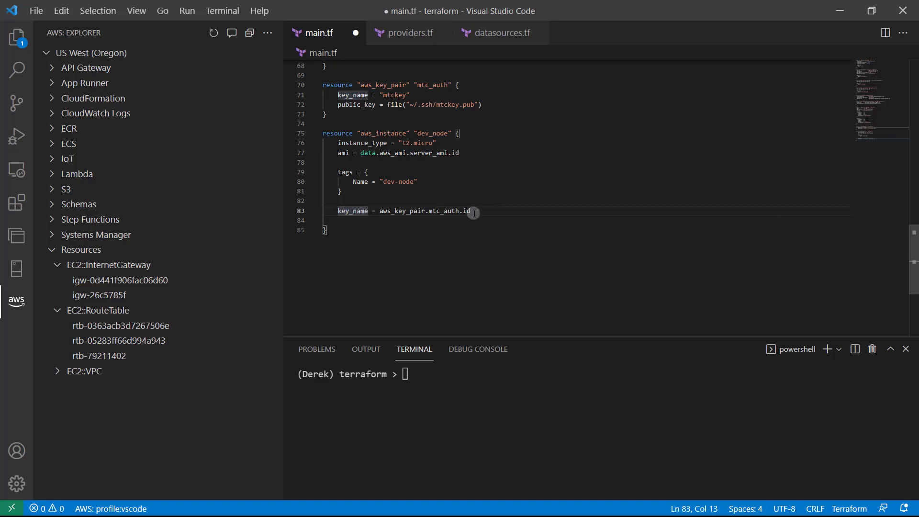
click(470, 210)
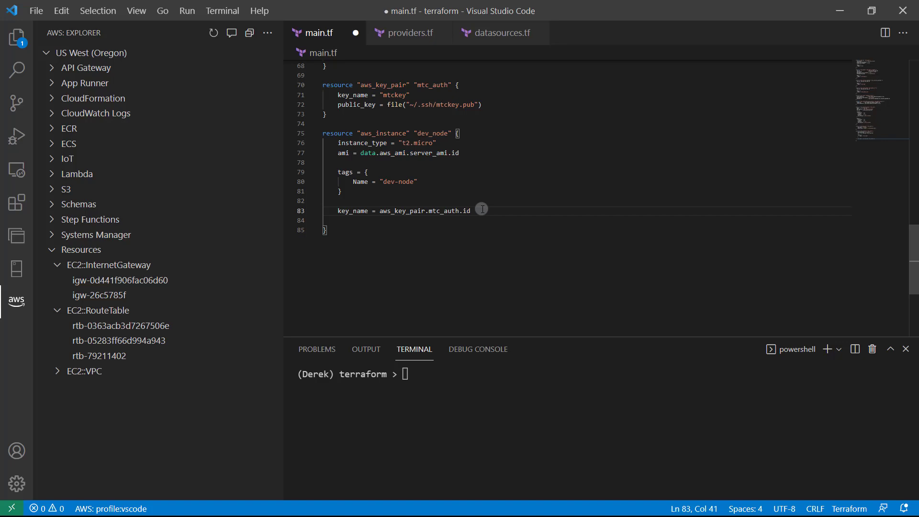
click(16, 36)
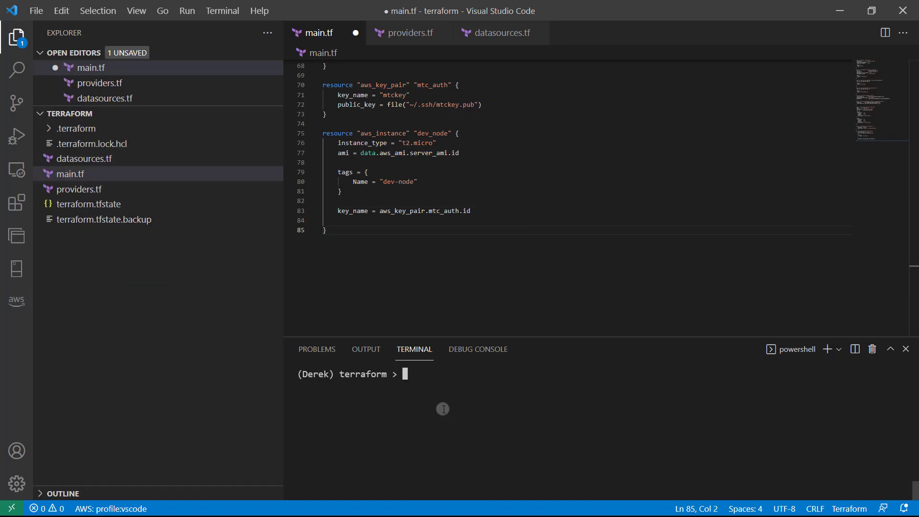
Run terraform state show aws_key_pair.mtc_auth, confirming id and key_name are both "mtckey"
text(terraform state show aws_key_)
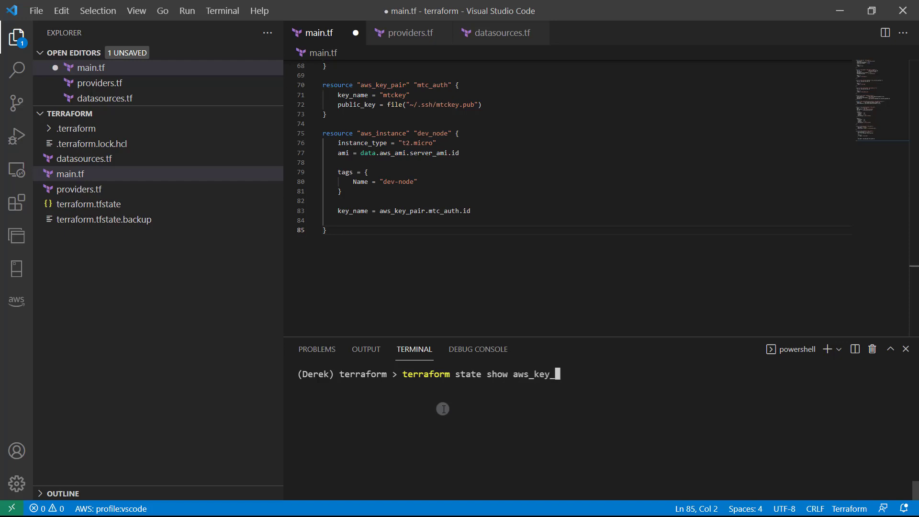
text(pair.mtc_)
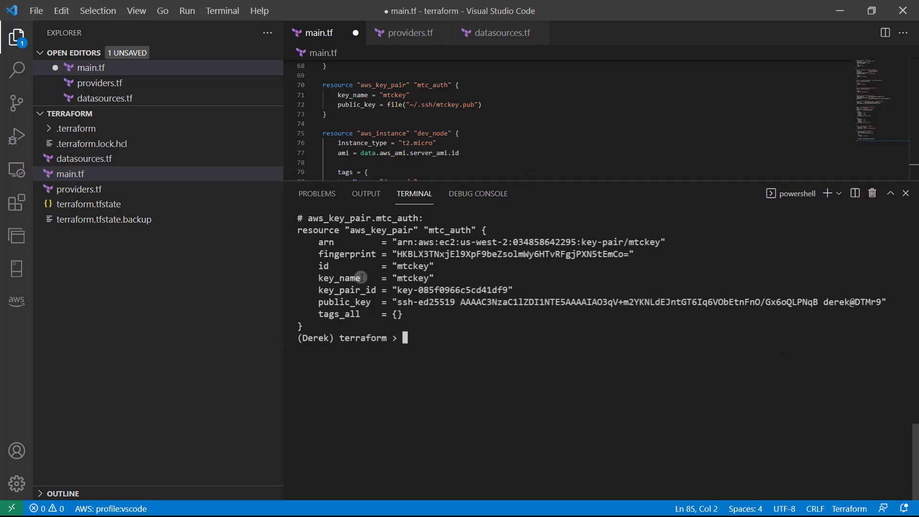
double_click(339, 278)
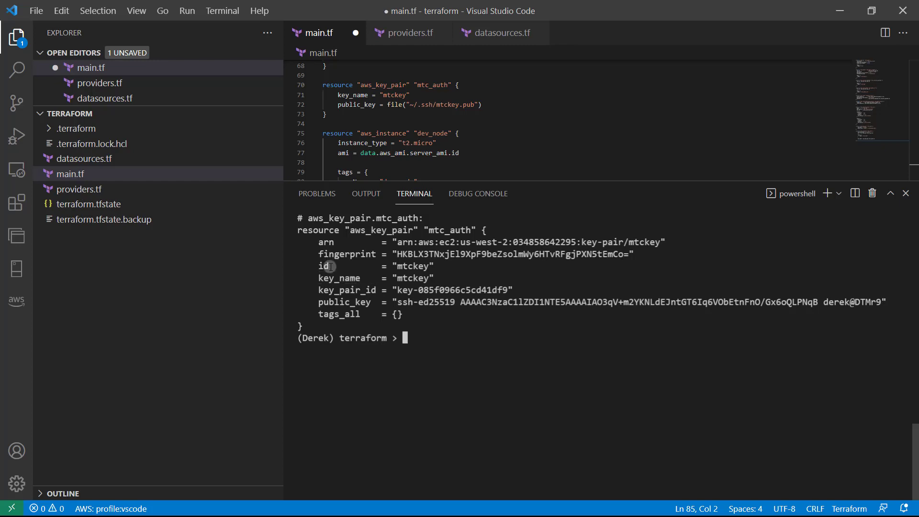
mouse_move(331, 266)
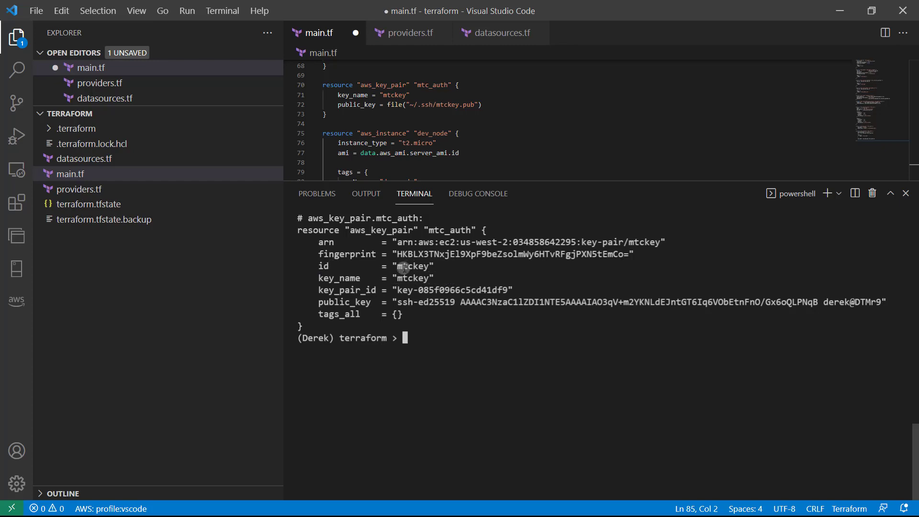
double_click(337, 278)
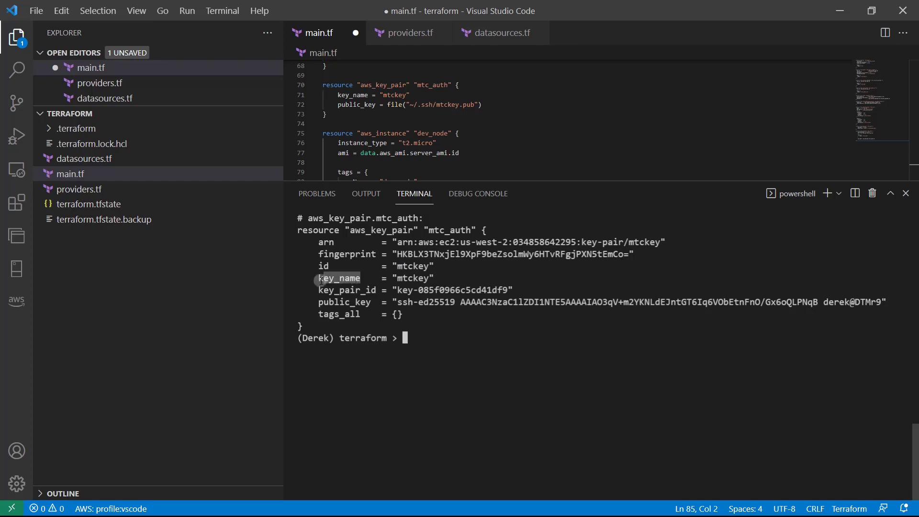
mouse_move(657, 179)
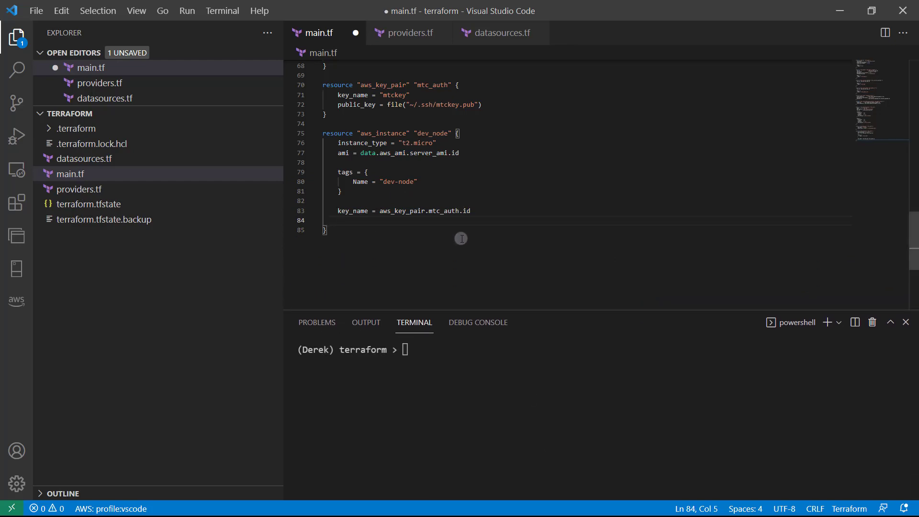
Set vpc_security_group_ids = [aws_security_group.mtc_sg.id] and begin a subnet_id line
text(vpc_security_group)
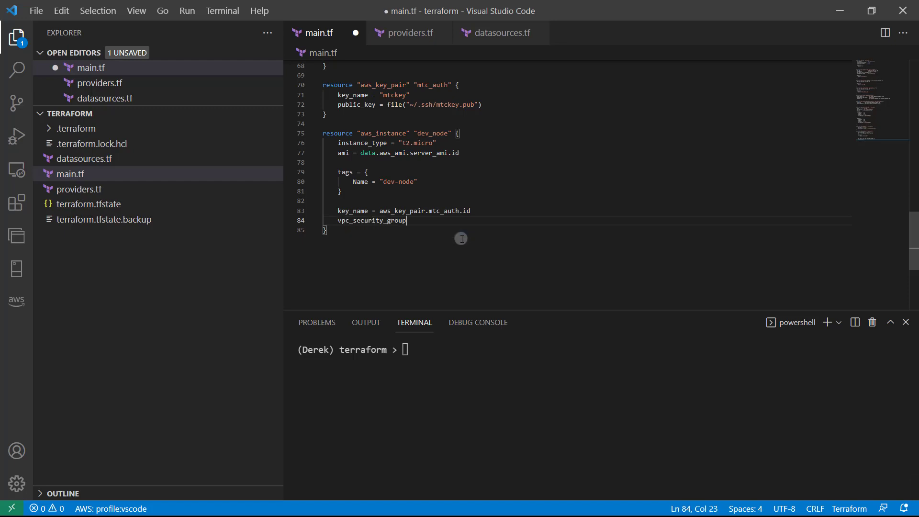
text(_ids)
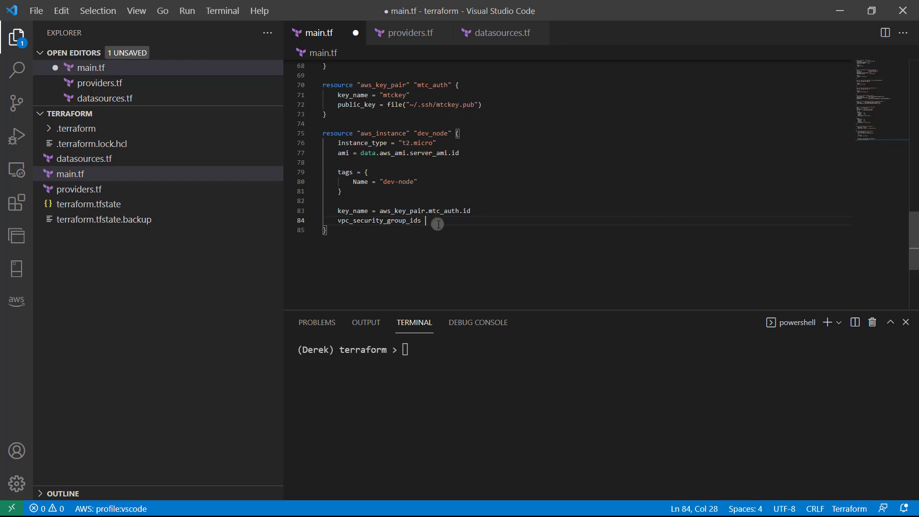
text(= [)
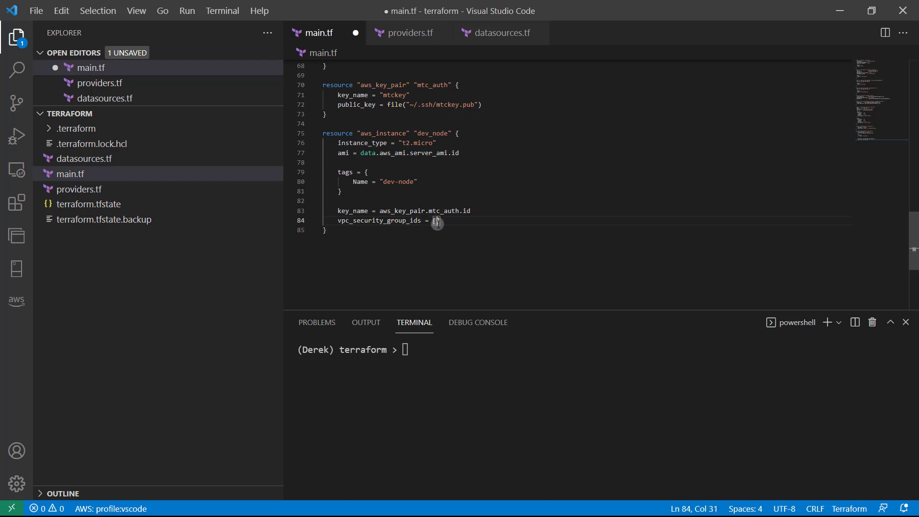
text(aws_security_group)
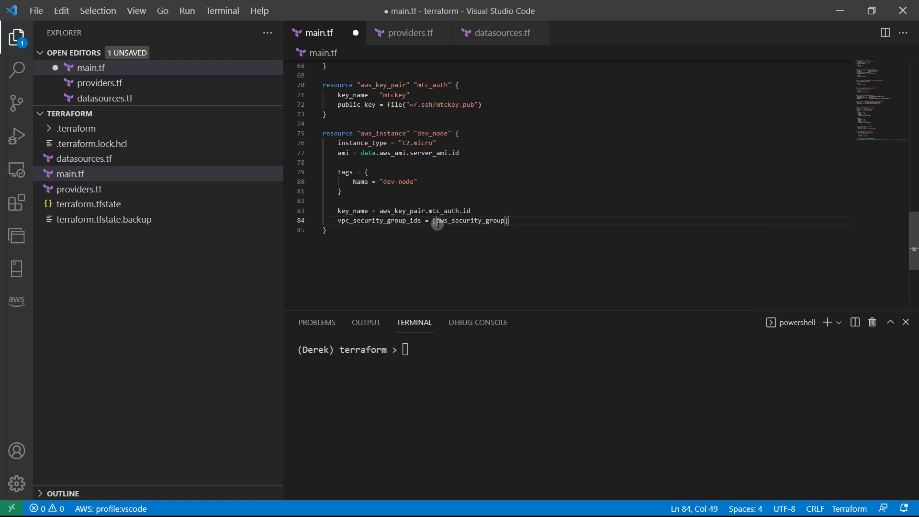
text(mt)
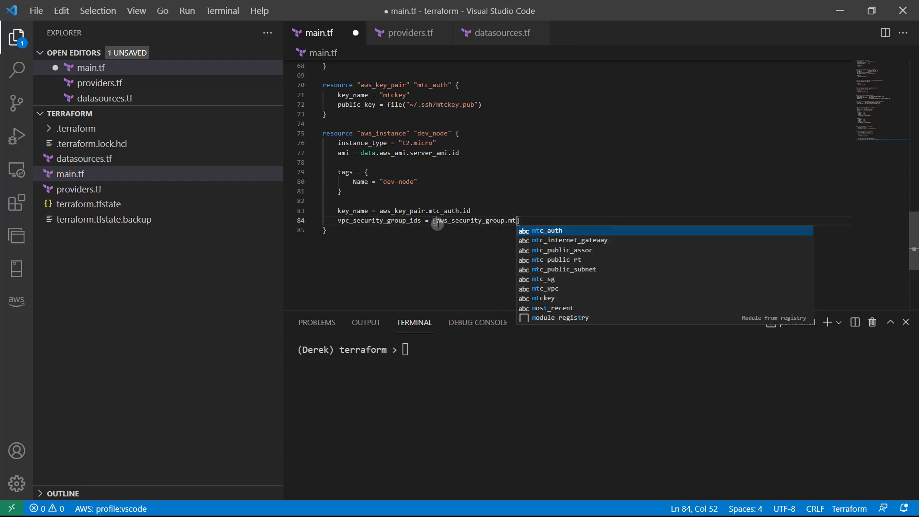
text(c_sg)
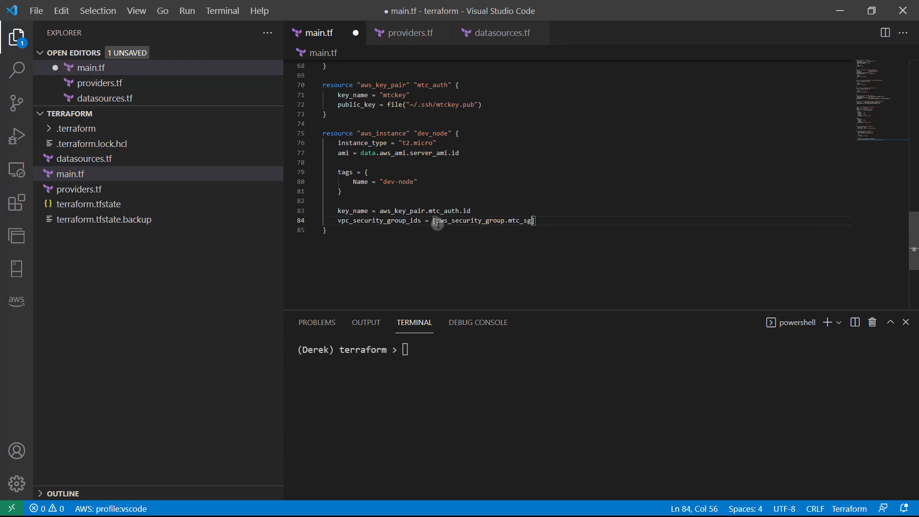
text(.id)
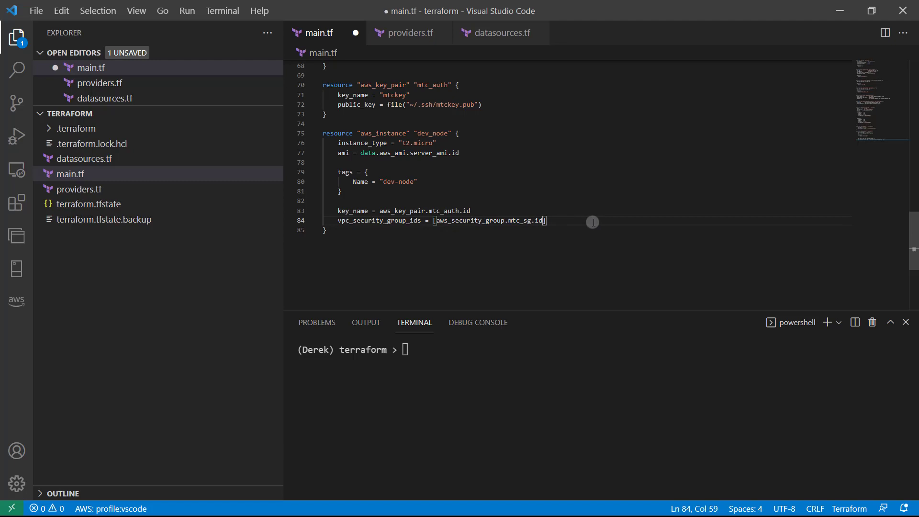
text(subnet_id =)
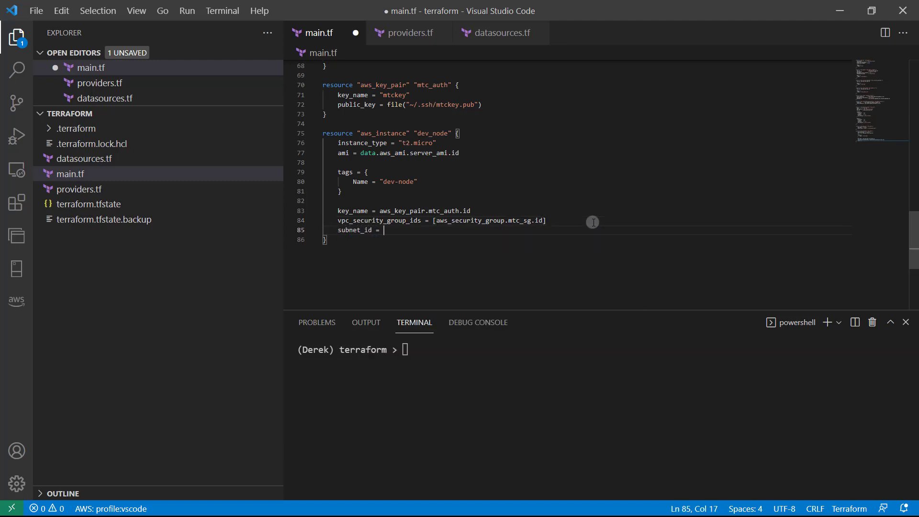
Complete subnet_id = aws_subnet.mtc_public_subnet.id and start a fresh line below it
text(aws_subnet)
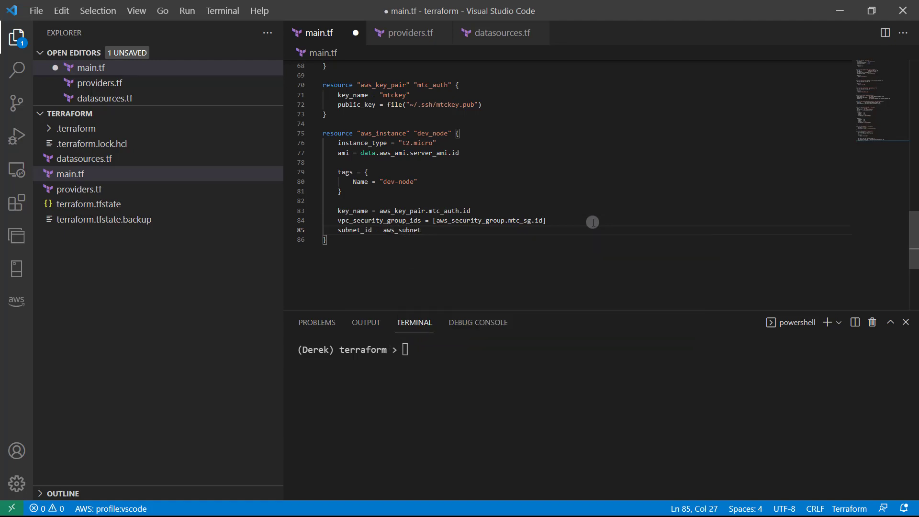
text(.mtc_p)
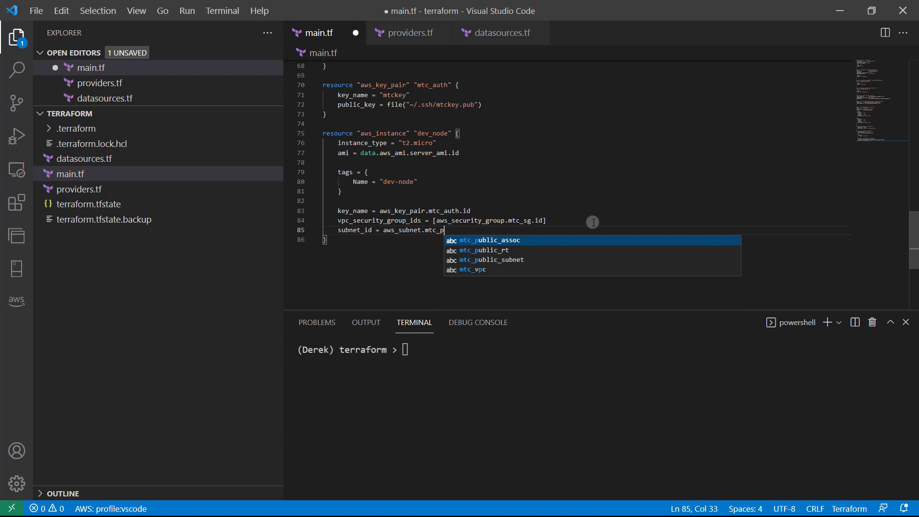
text(ublic_subnet)
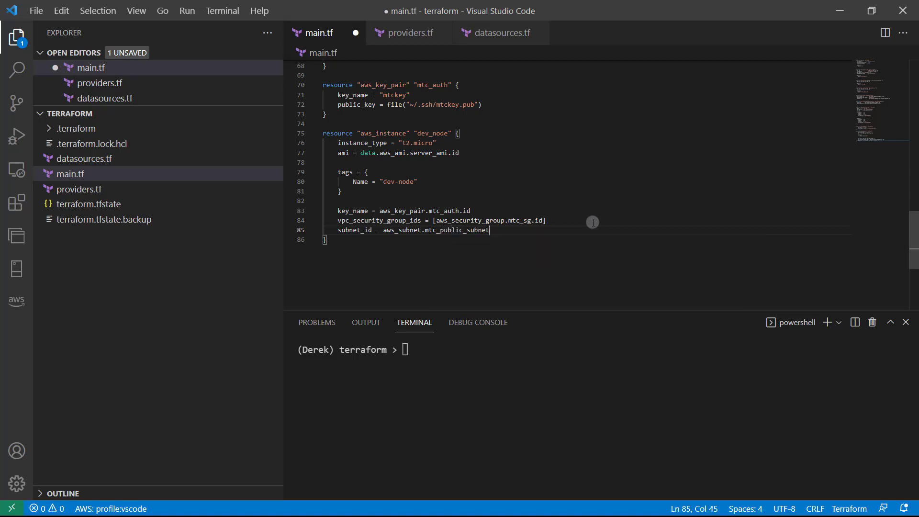
text(.id)
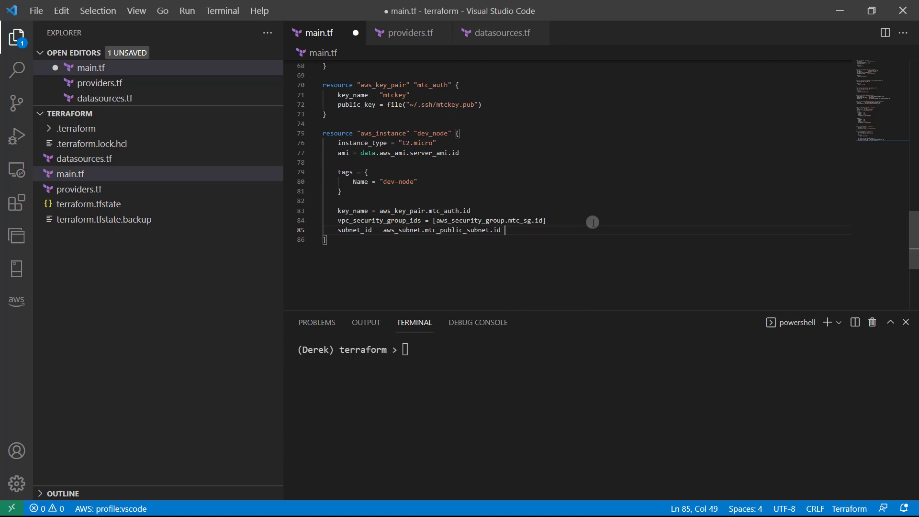
key(Enter)
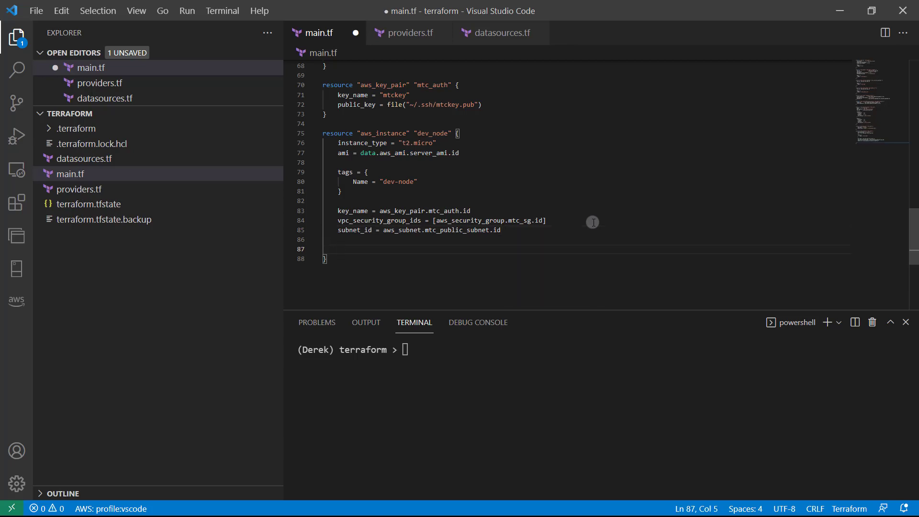
Add a root_block_device block with volume_size = 10 and save main.tf
text(root_block_device {)
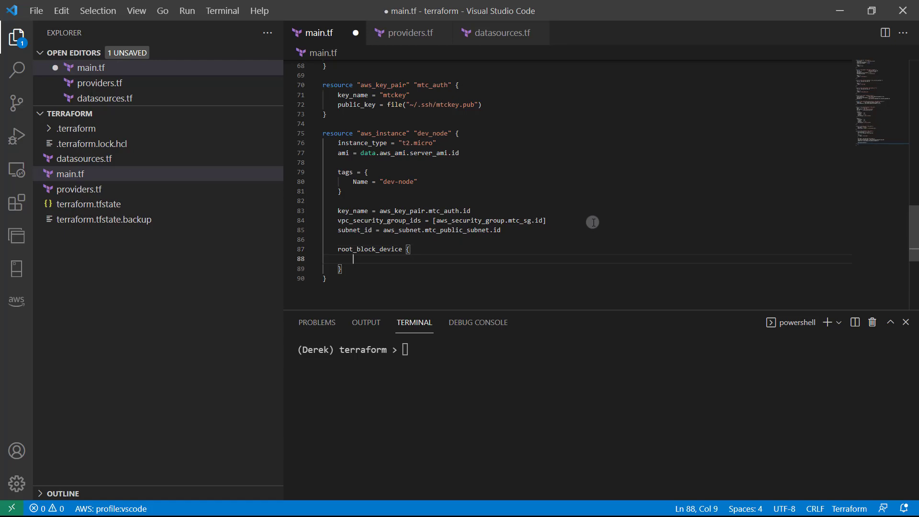
text(volume_size =)
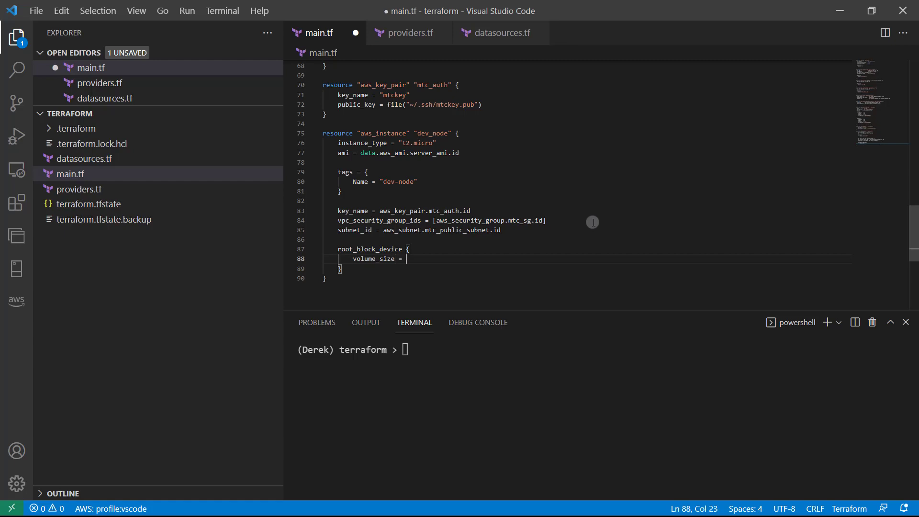
text(10)
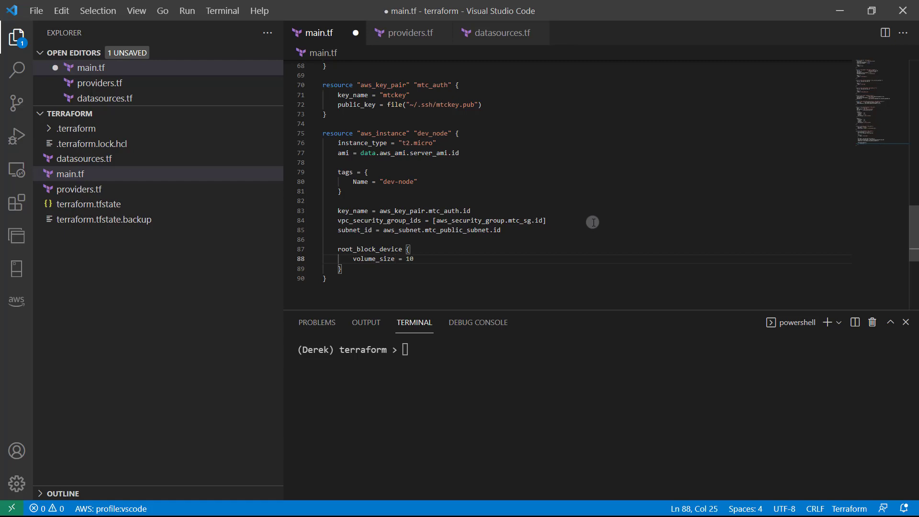
key(ctrl+s)
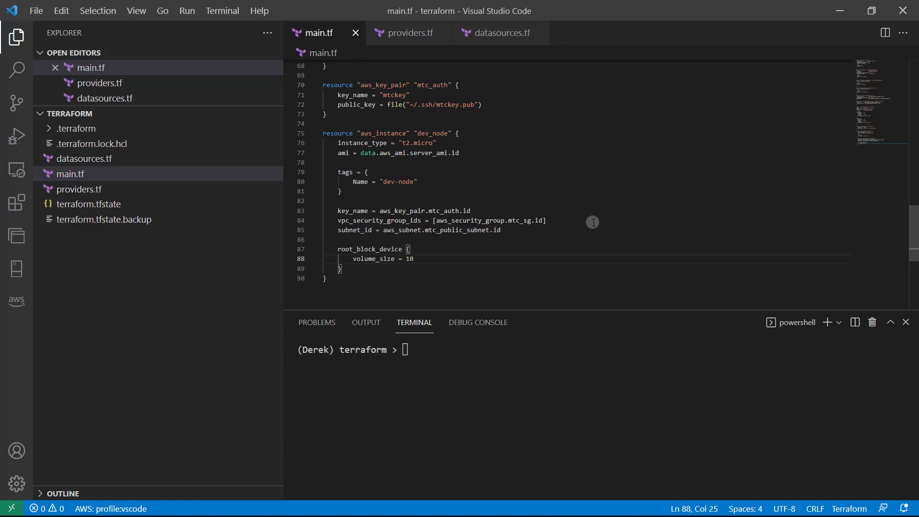
mouse_move(420, 259)
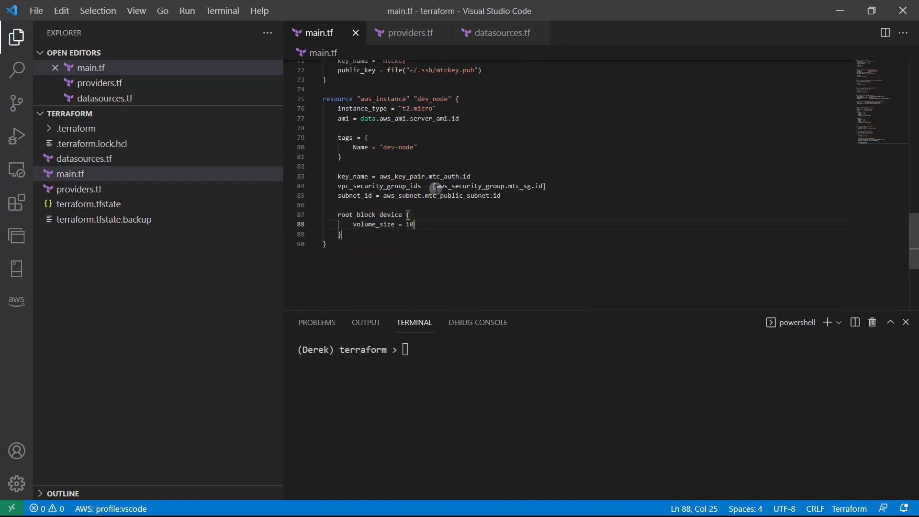
Run terraform plan and review the output listing aws_instance.dev_node to be created
text(t)
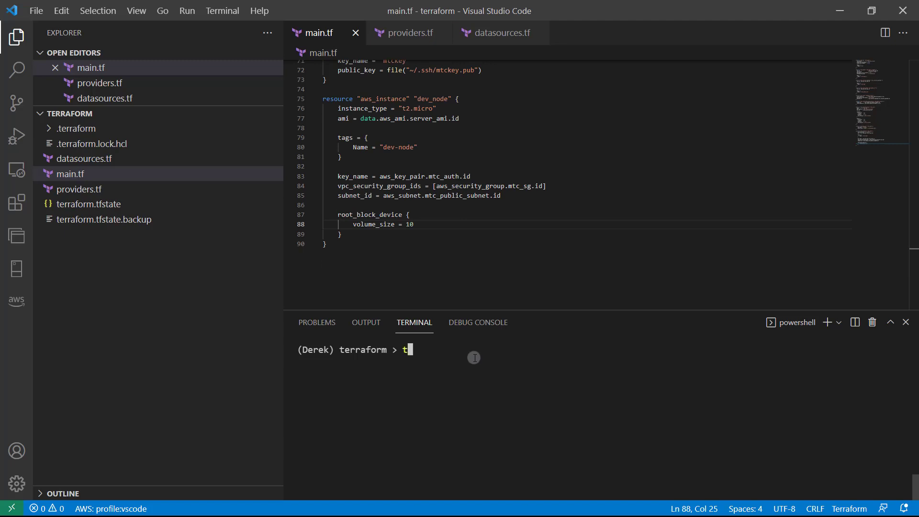
text(erraform plan)
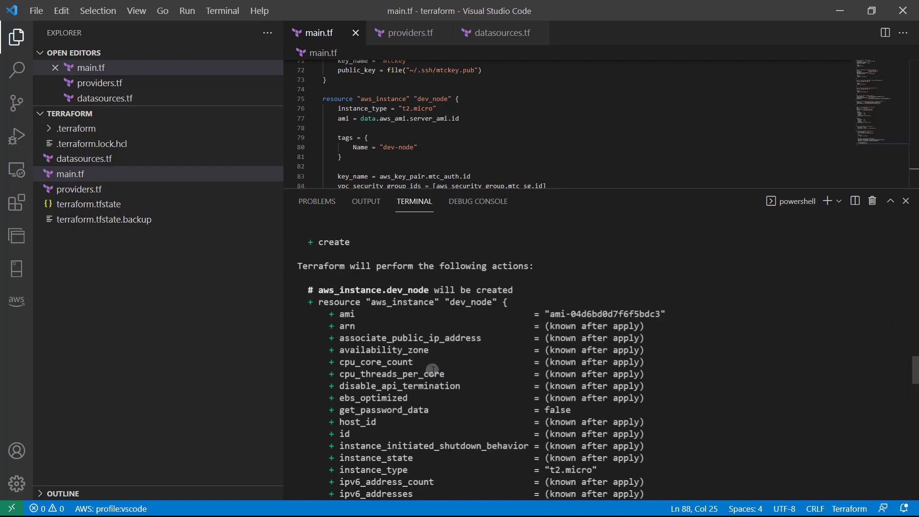
scroll(down, 3)
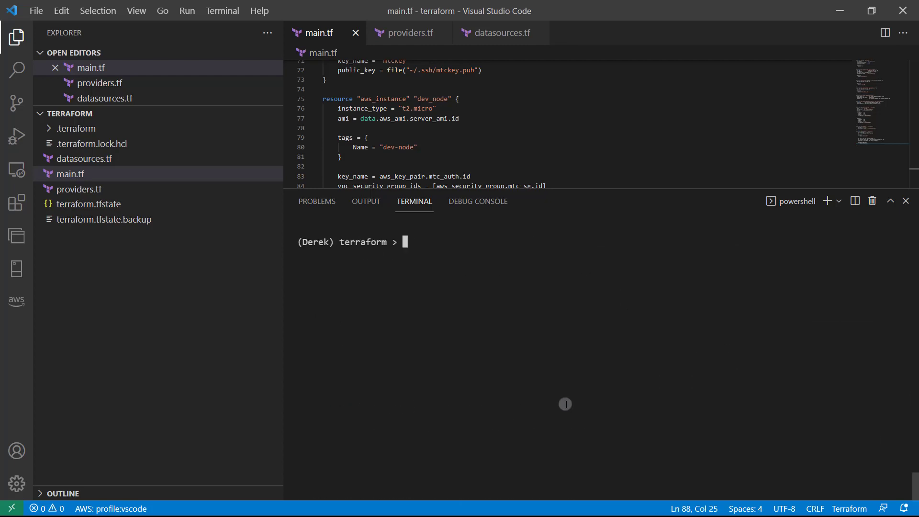
mouse_move(401, 316)
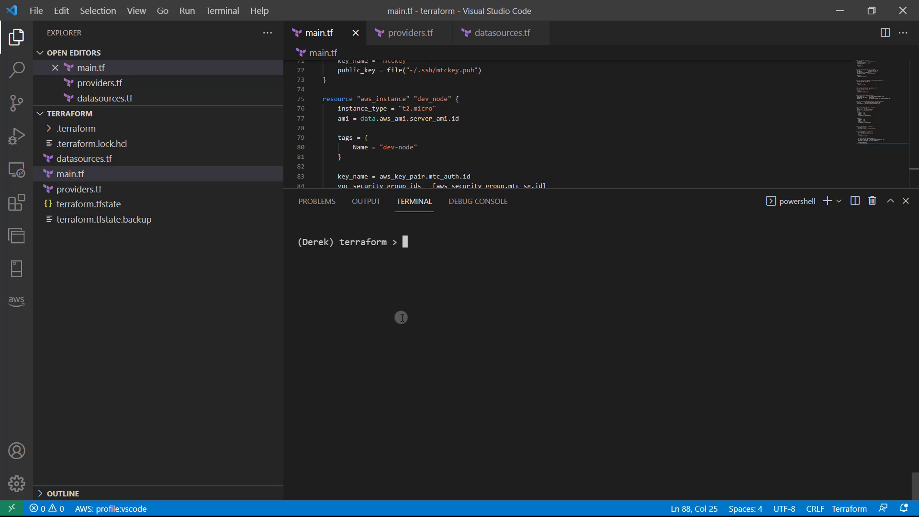